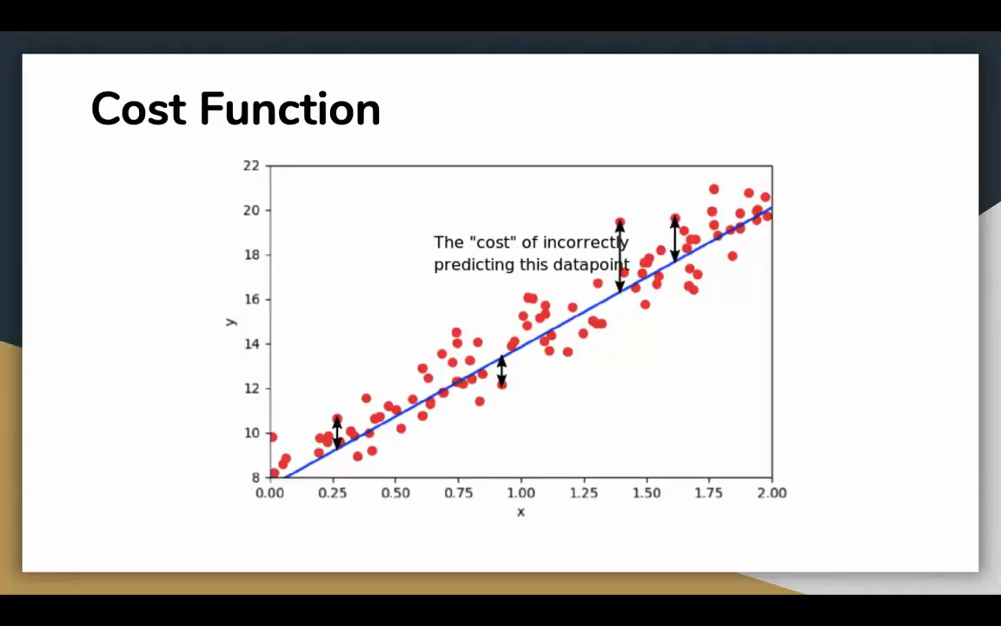
- Advance the slides to the Gradient Descent slide comparing big and small learning rates
{"action": "key", "text": "Right"}
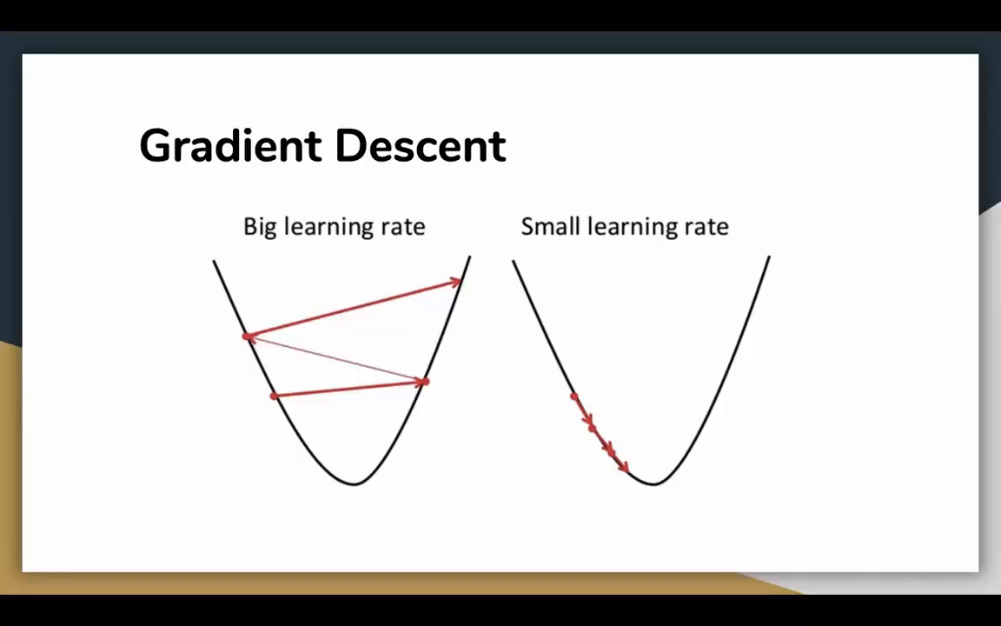
- Switch from the slideshow to the Linear Regression Using Scikit Learn notebook tab
{"action": "left_click", "coordinate": [823, 11]}
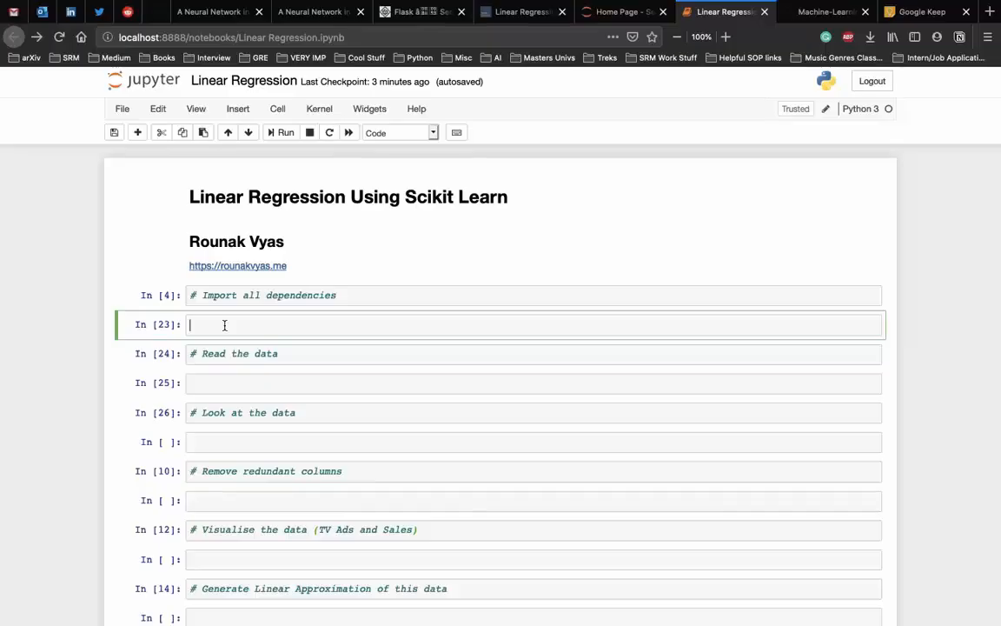
- Import pandas, matplotlib.pyplot as plt, and LinearRegression from sklearn.linear_model, then run the cell
{"action": "type", "text": "import"}
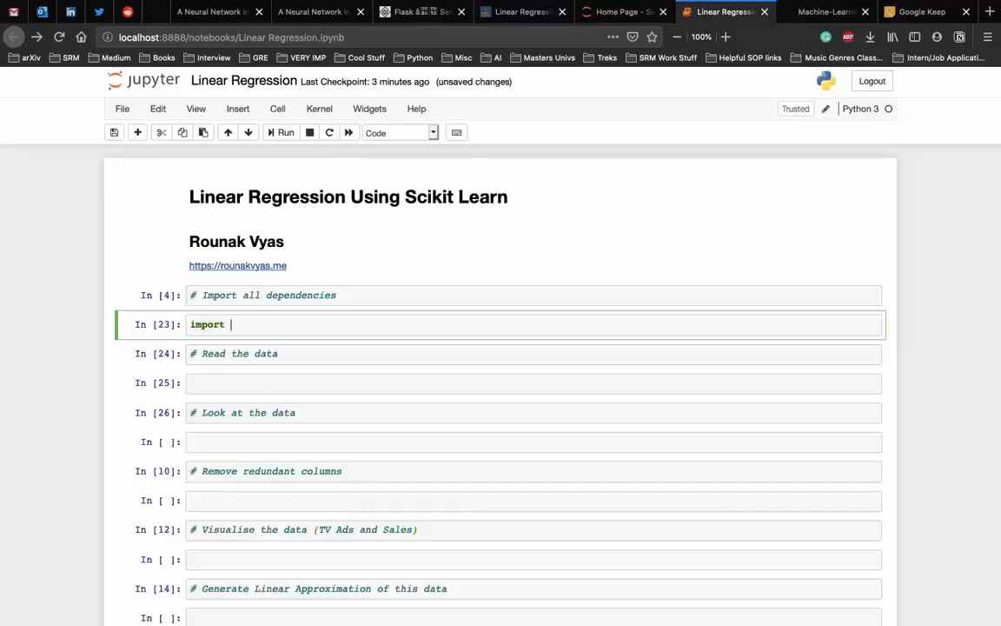
{"action": "type", "text": "panad"}
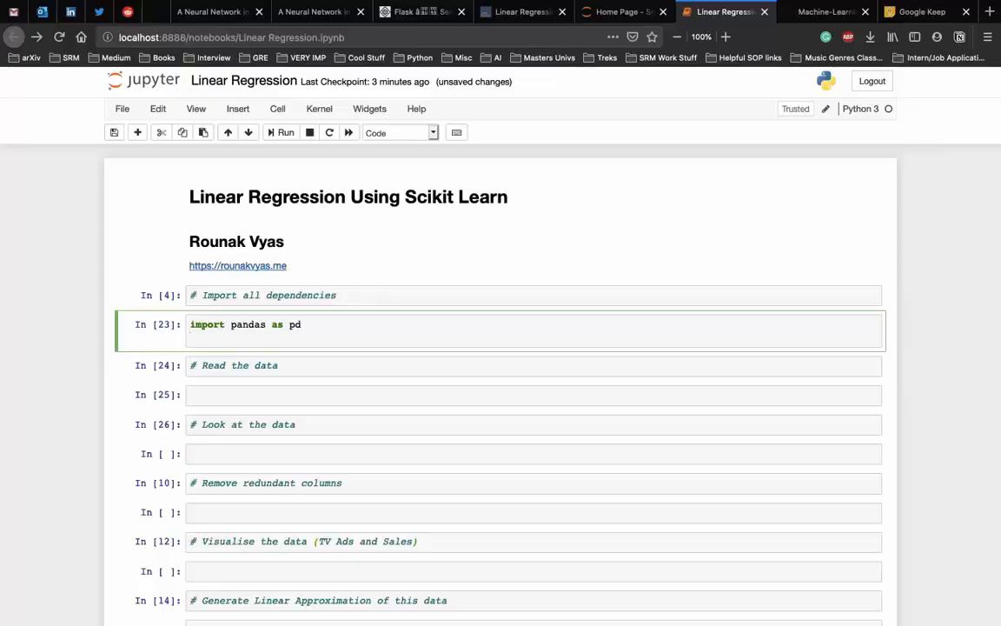
{"action": "type", "text": "import matplotlib"}
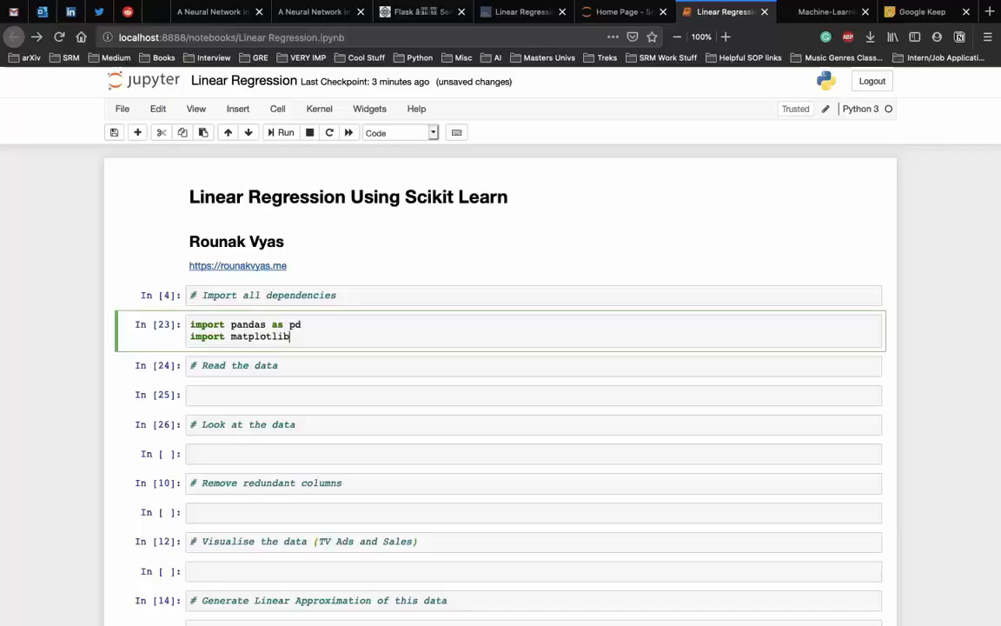
{"action": "type", "text": ".pypl"}
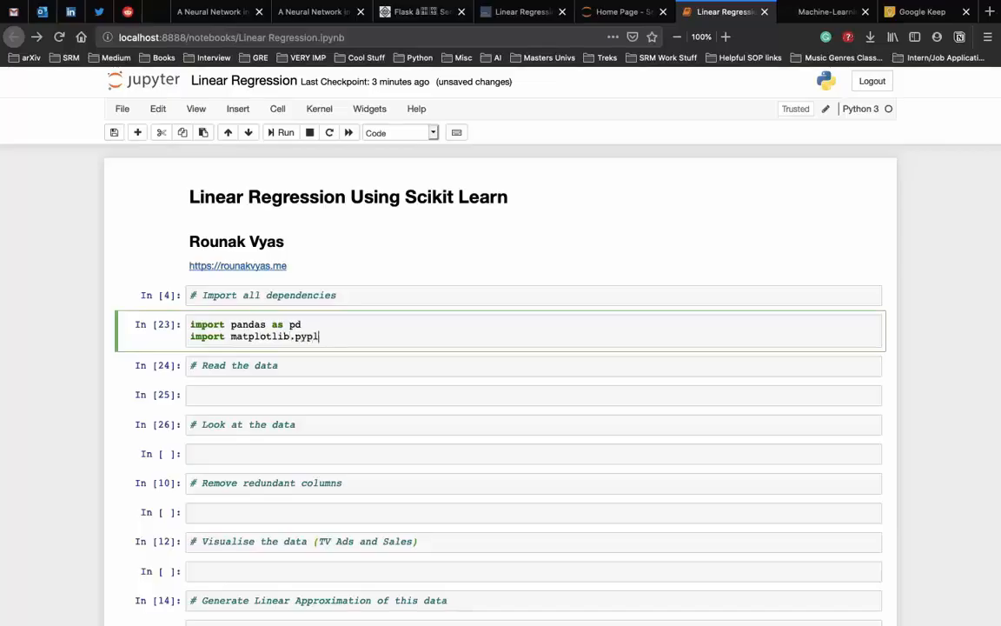
{"action": "type", "text": "as plt"}
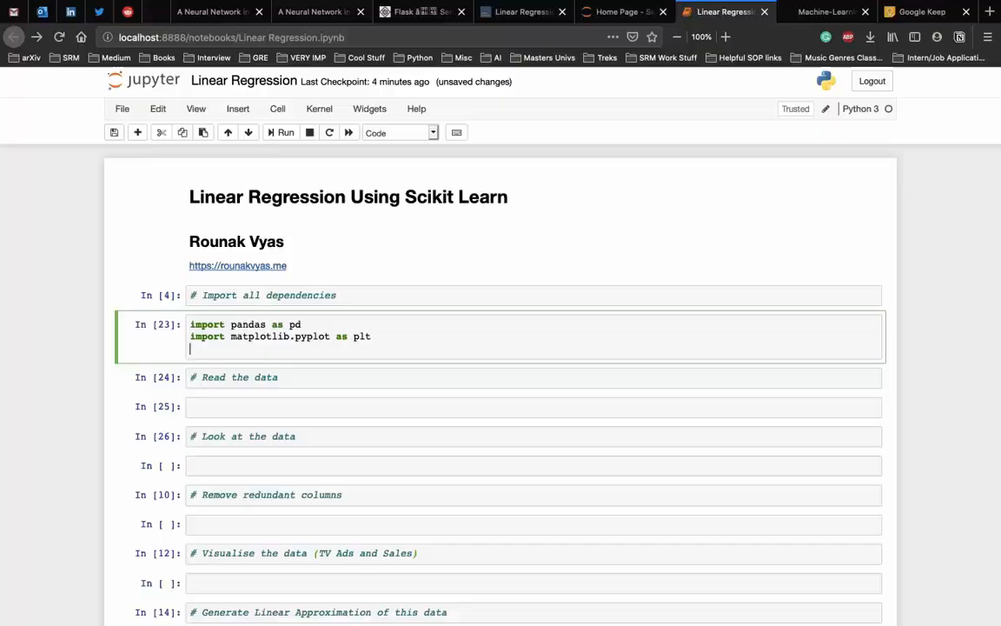
{"action": "type", "text": "from sklearn"}
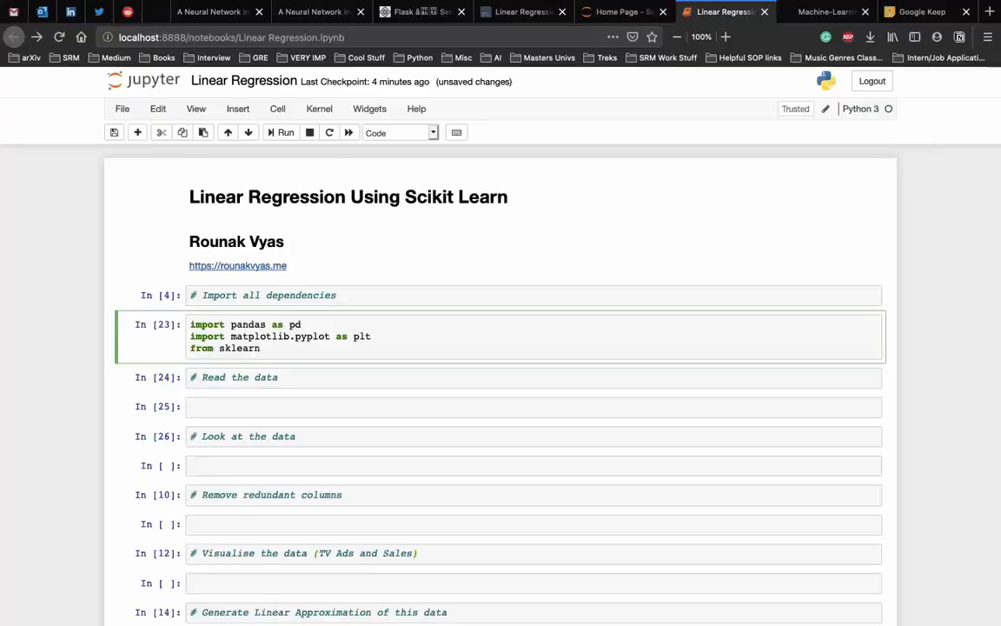
{"action": "type", "text": ".linear_model"}
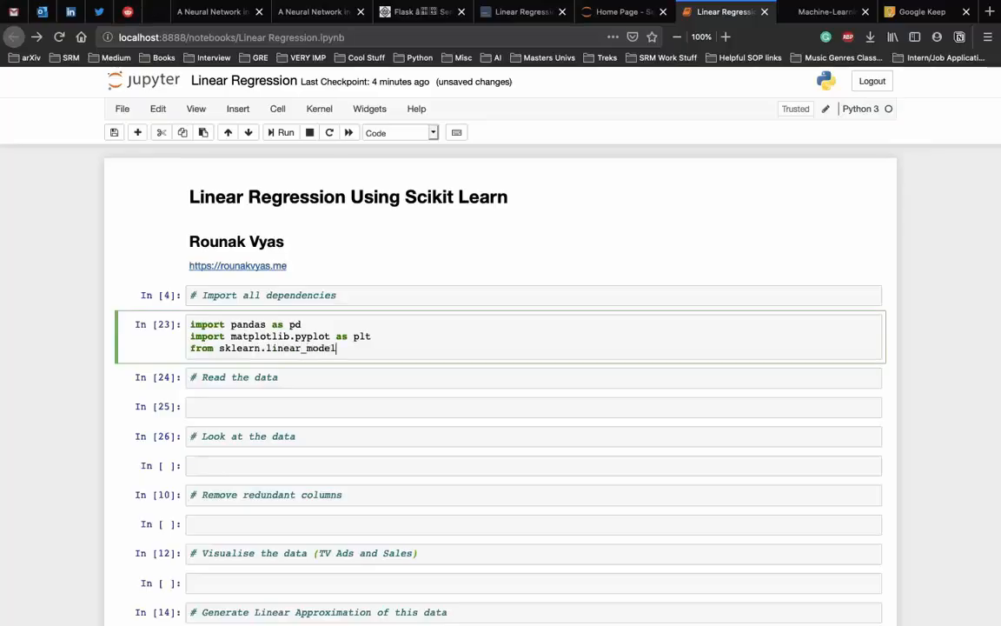
{"action": "type", "text": "import Line"}
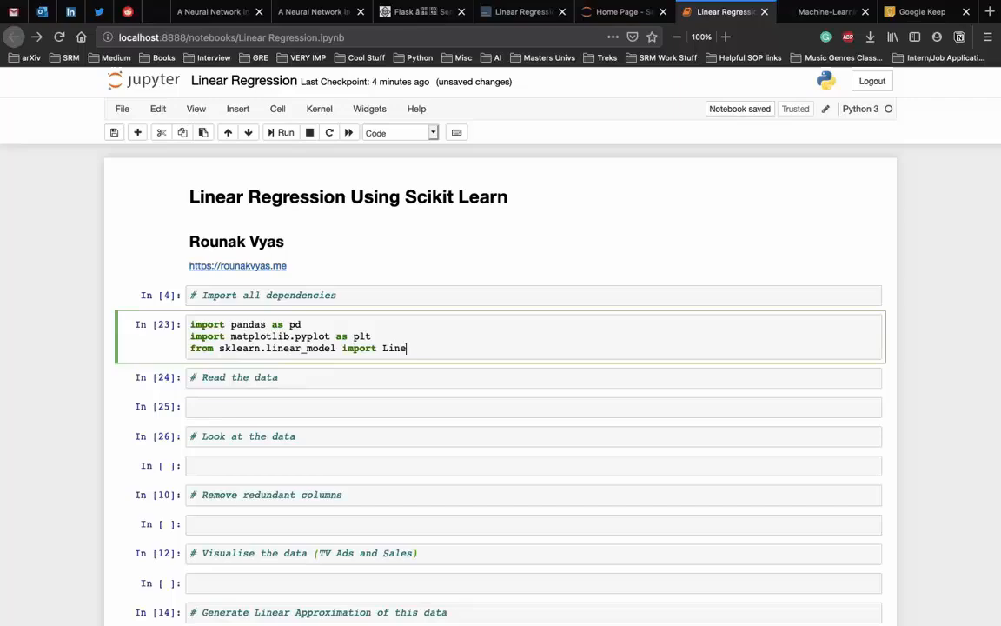
{"action": "type", "text": "ar"}
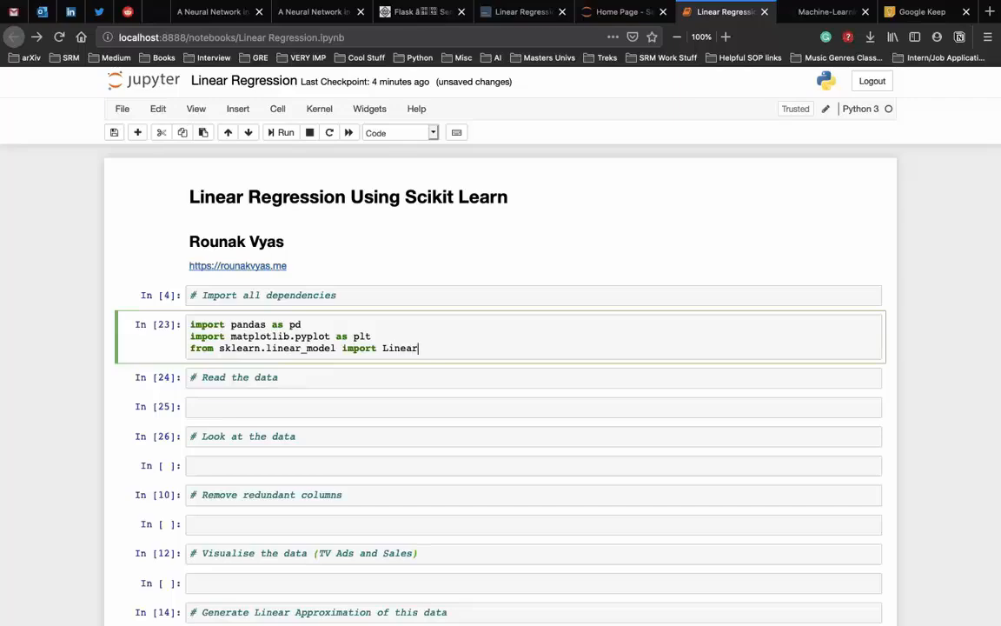
{"action": "type", "text": "Regression"}
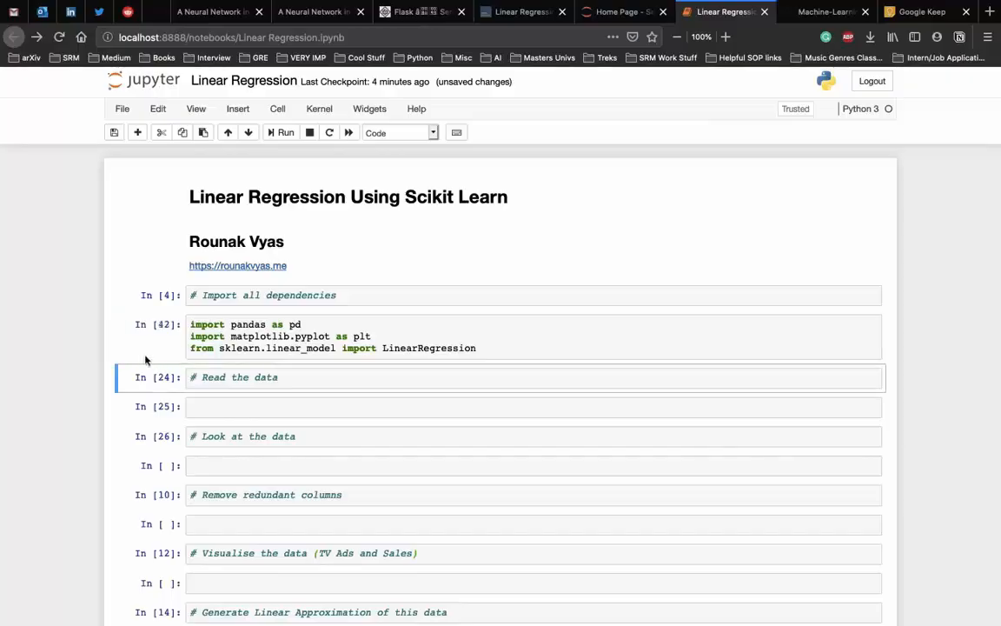
{"action": "mouse_move", "coordinate": [329, 401]}
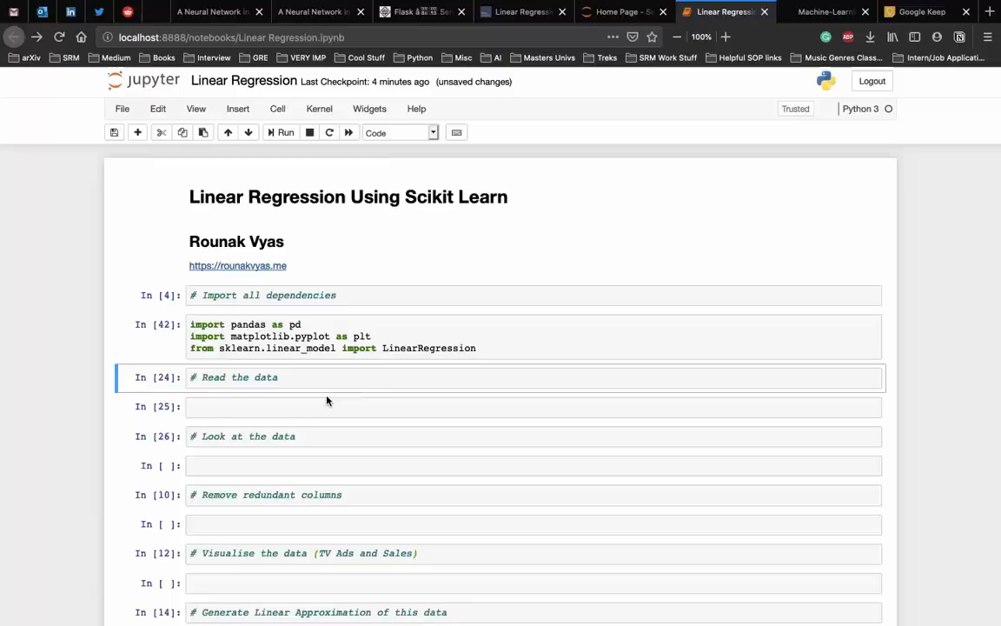
- Load data/Advertising.csv into data with pd.read_csv and run the cell
{"action": "left_click", "coordinate": [323, 406]}
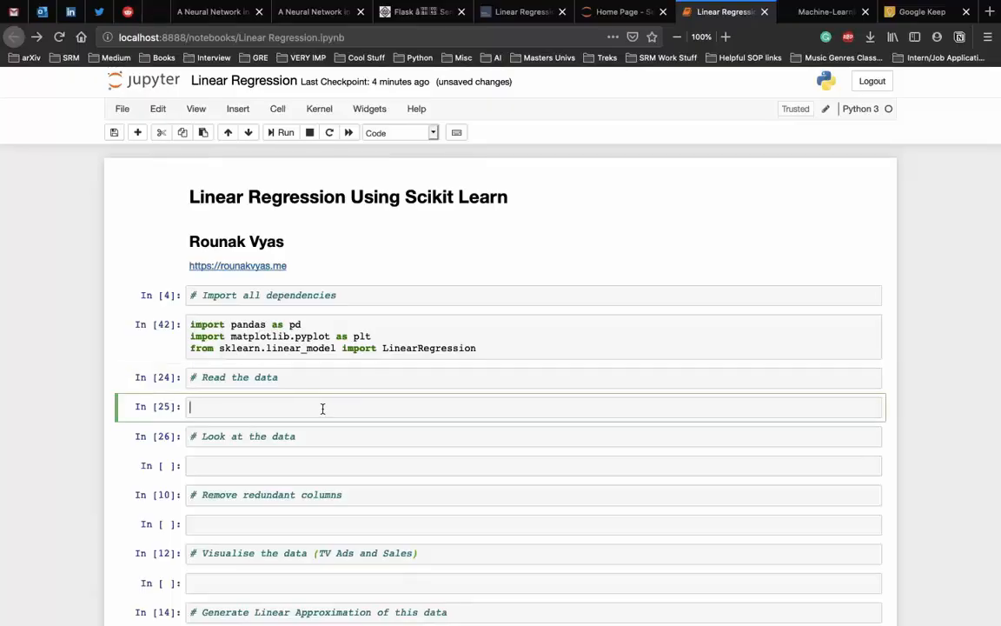
{"action": "type", "text": "data"}
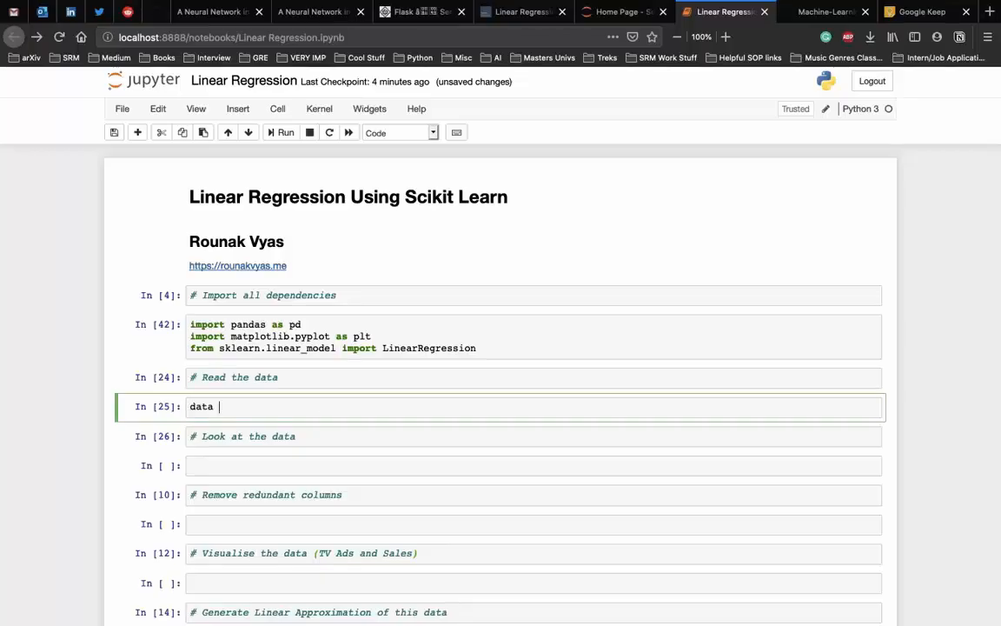
{"action": "type", "text": "= pd.read_"}
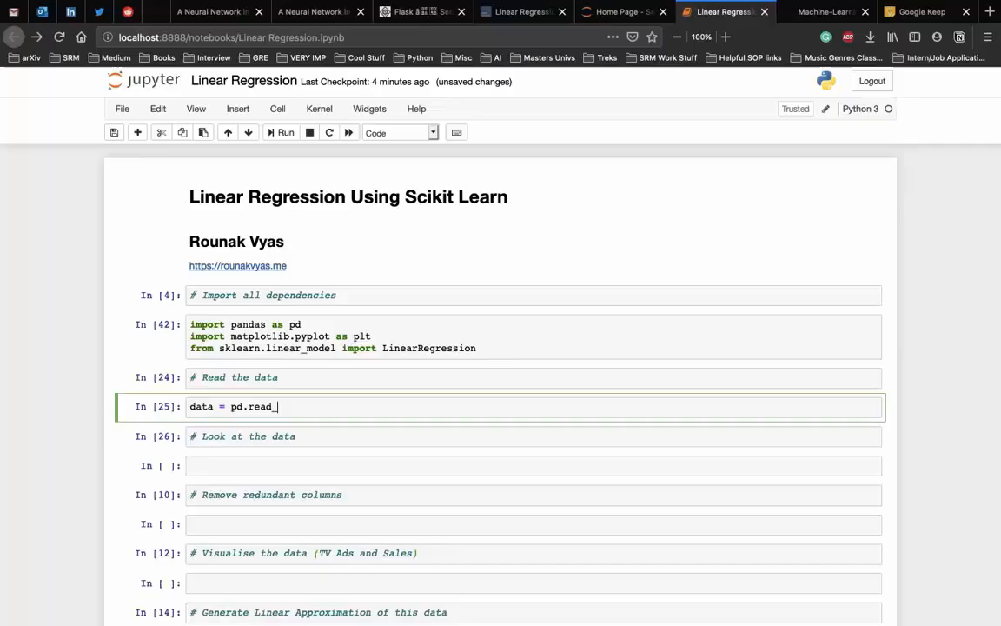
{"action": "type", "text": "csv"}
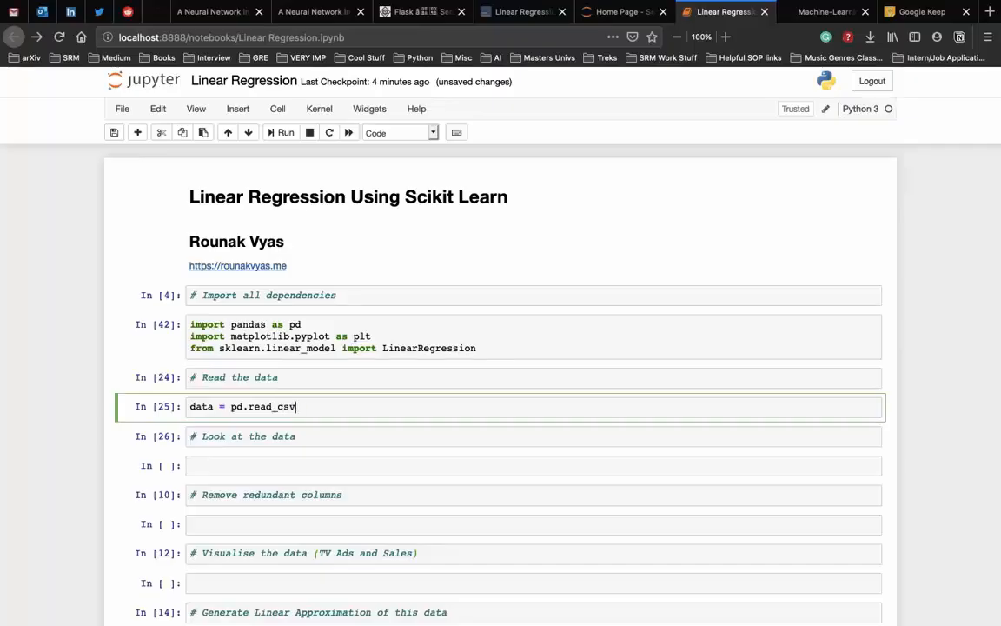
{"action": "type", "text": "(\"\")"}
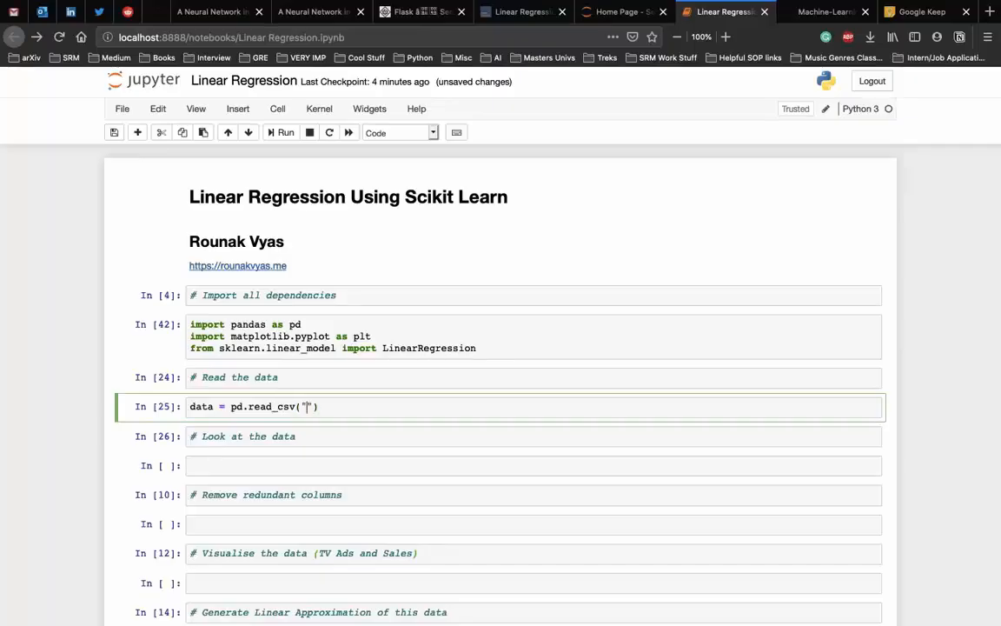
{"action": "type", "text": "data/"}
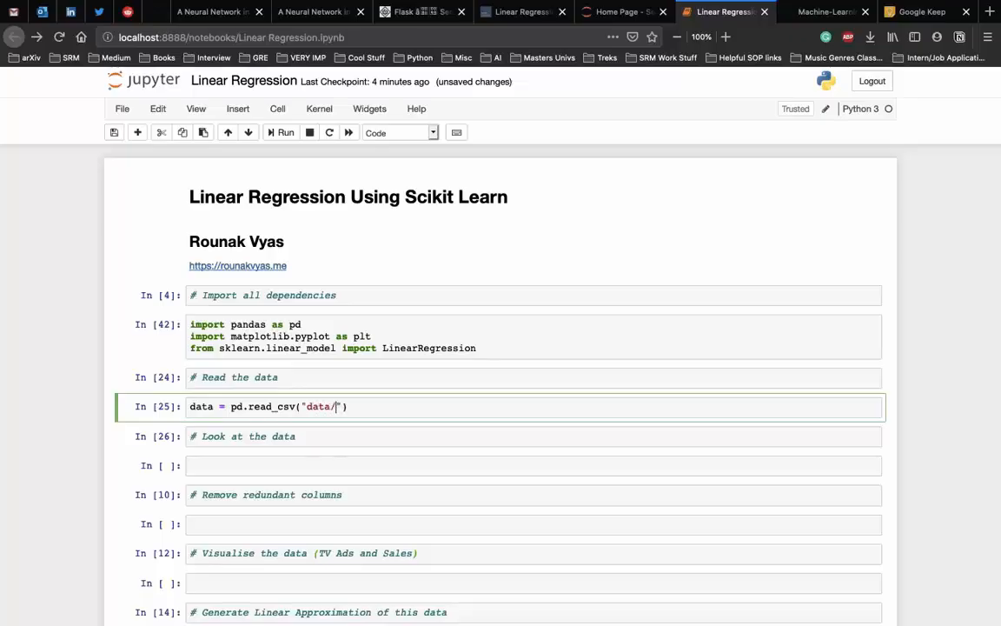
{"action": "type", "text": "Adevertising"}
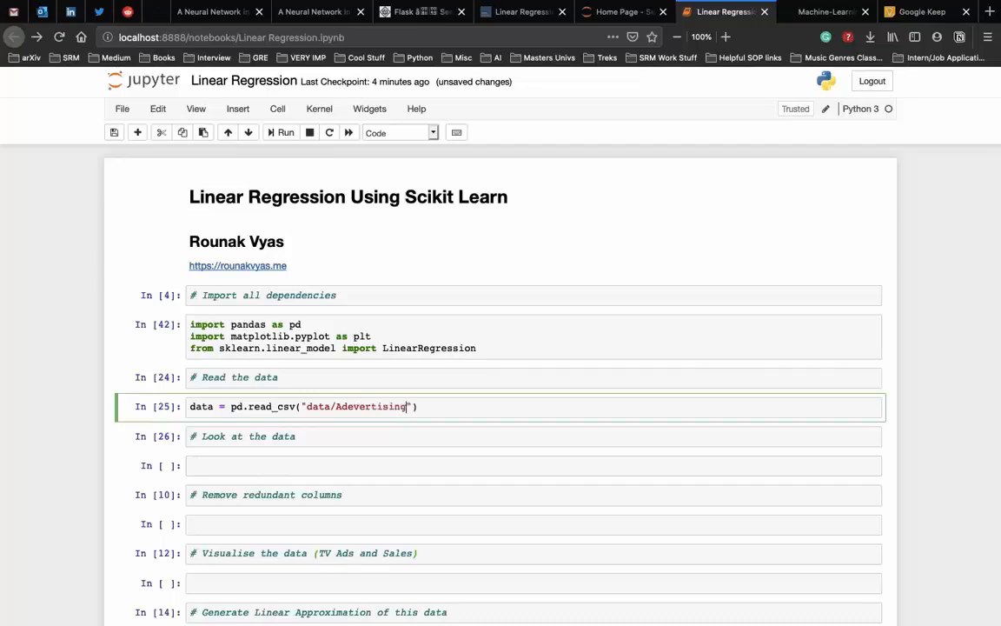
{"action": "type", "text": ".csv"}
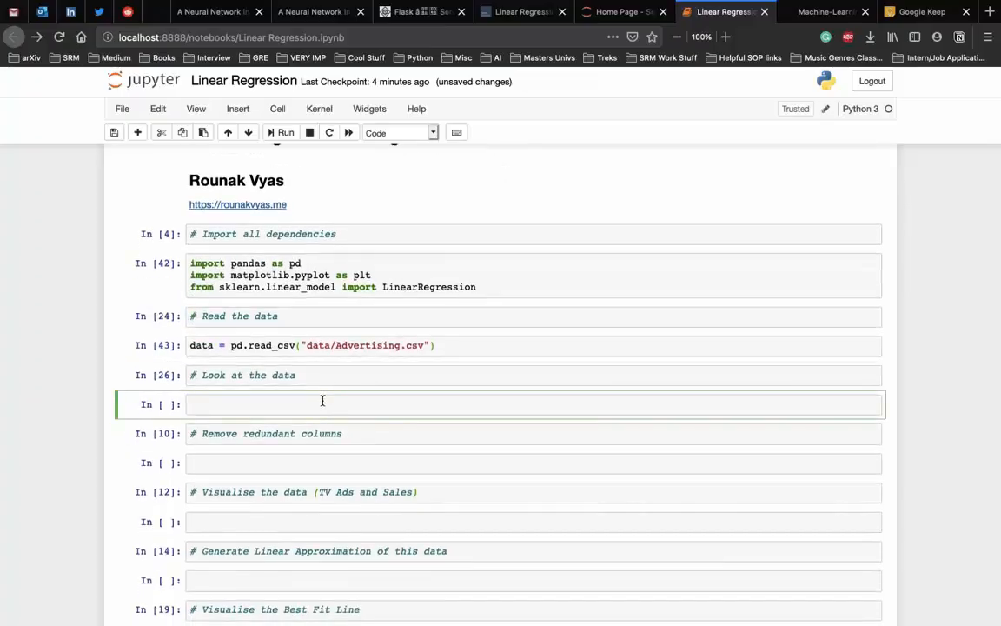
- Preview data with data.head(), then write data.drop(['Unnamed: 0'], axis=1)
{"action": "type", "text": "d"}
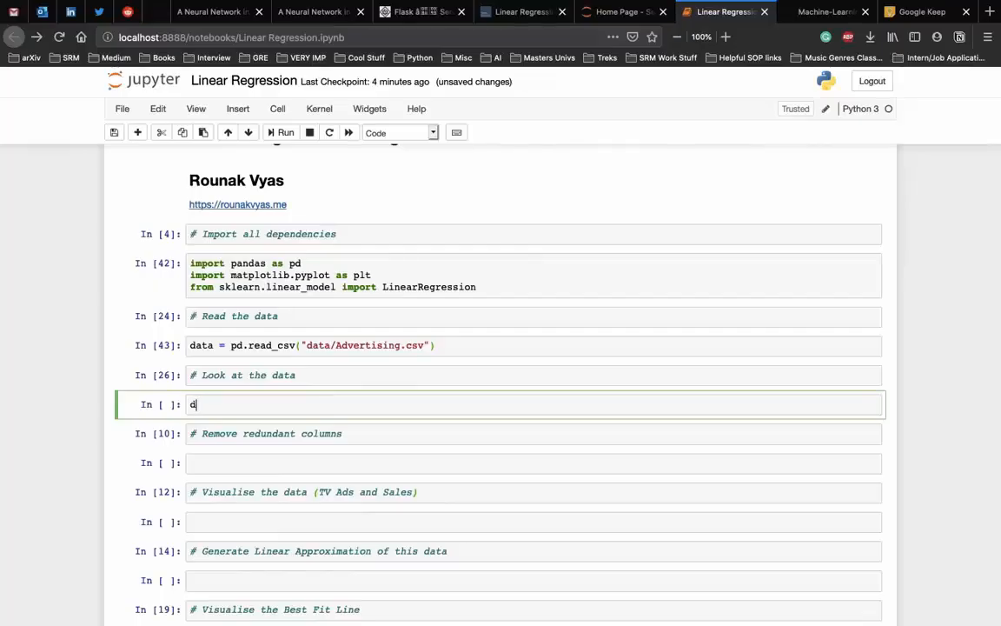
{"action": "type", "text": "ata.head("}
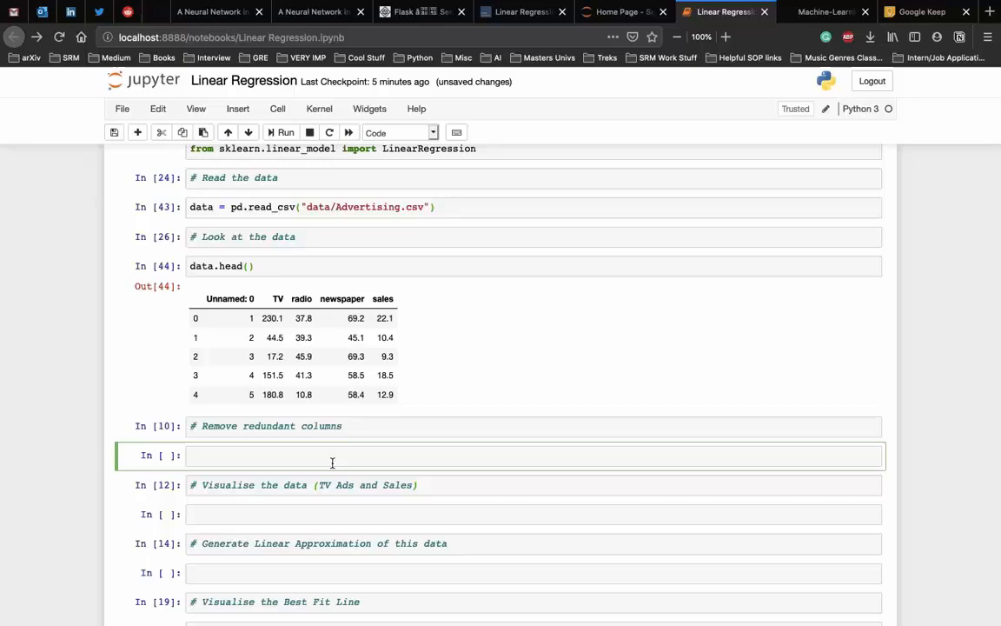
{"action": "type", "text": "data."}
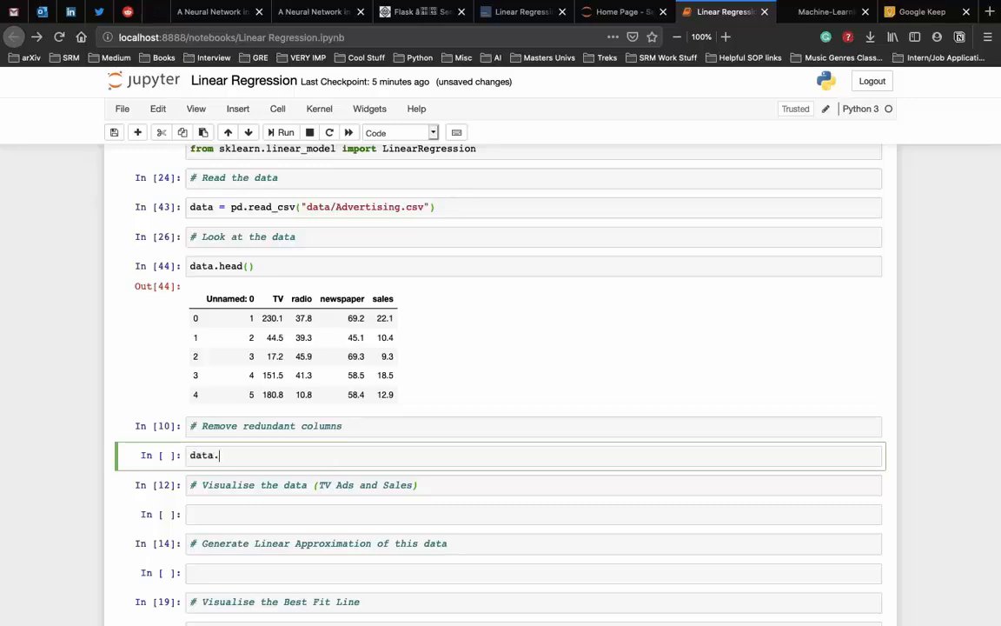
{"action": "type", "text": "drop()"}
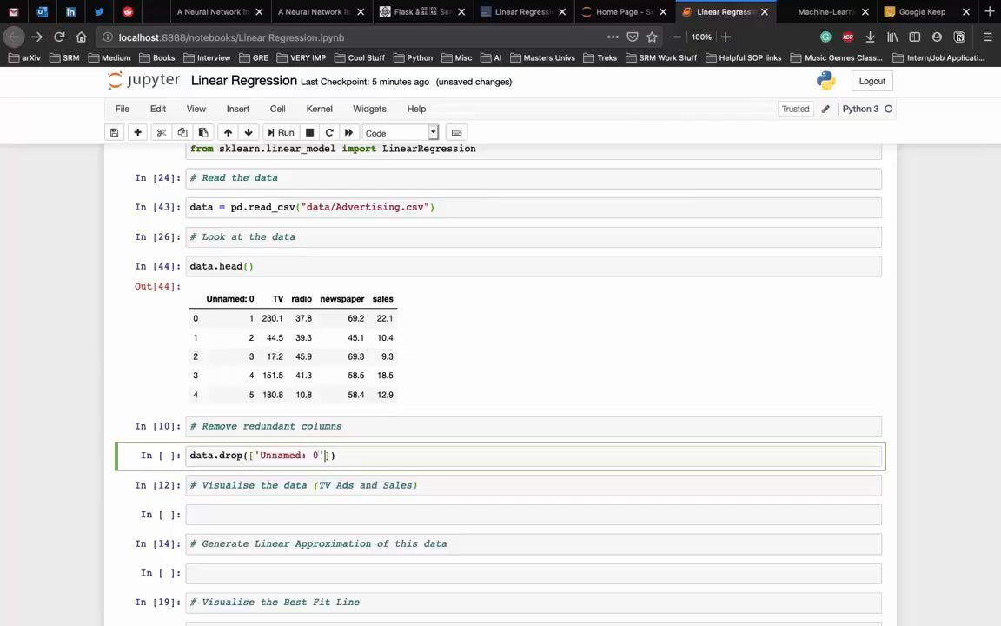
{"action": "type", "text": ", axis=1"}
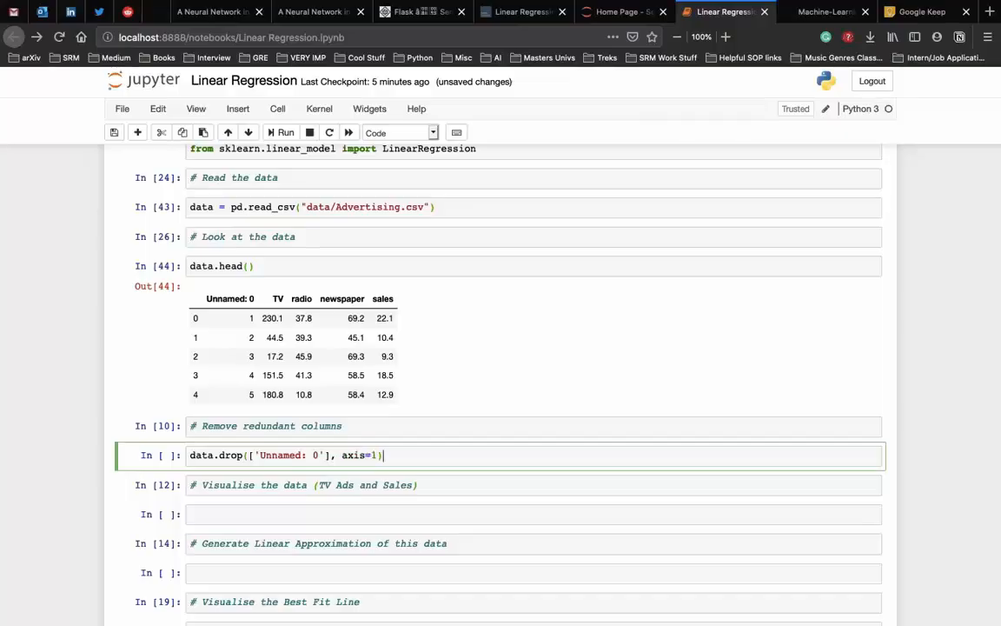
- Run the drop to get a 200-row, 4-column table and start plt.figure in the visualise cell
{"action": "scroll", "scroll_direction": "down", "scroll_amount": 3}
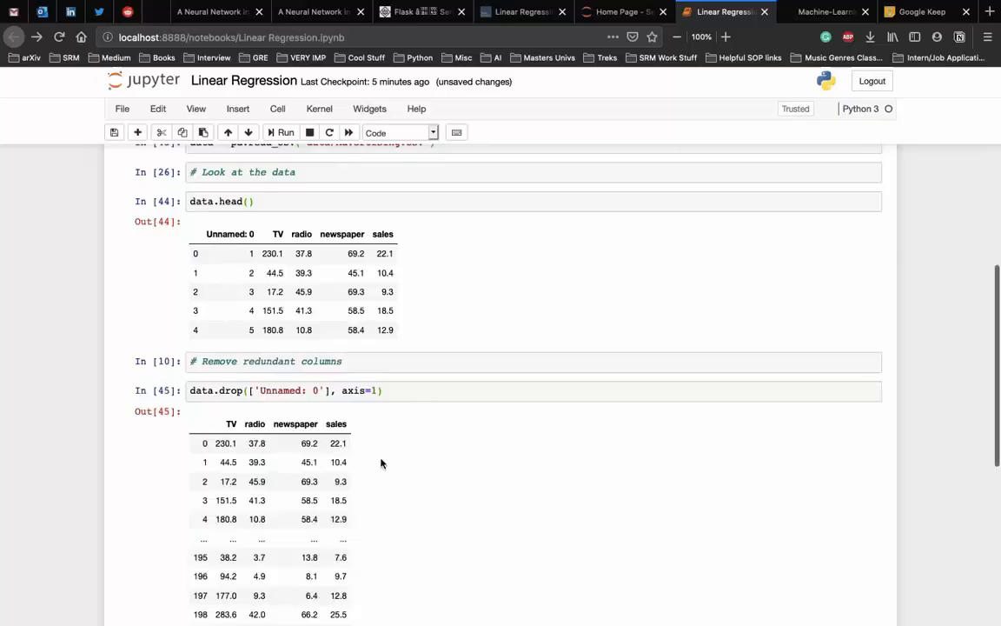
{"action": "scroll", "scroll_direction": "down", "scroll_amount": 3}
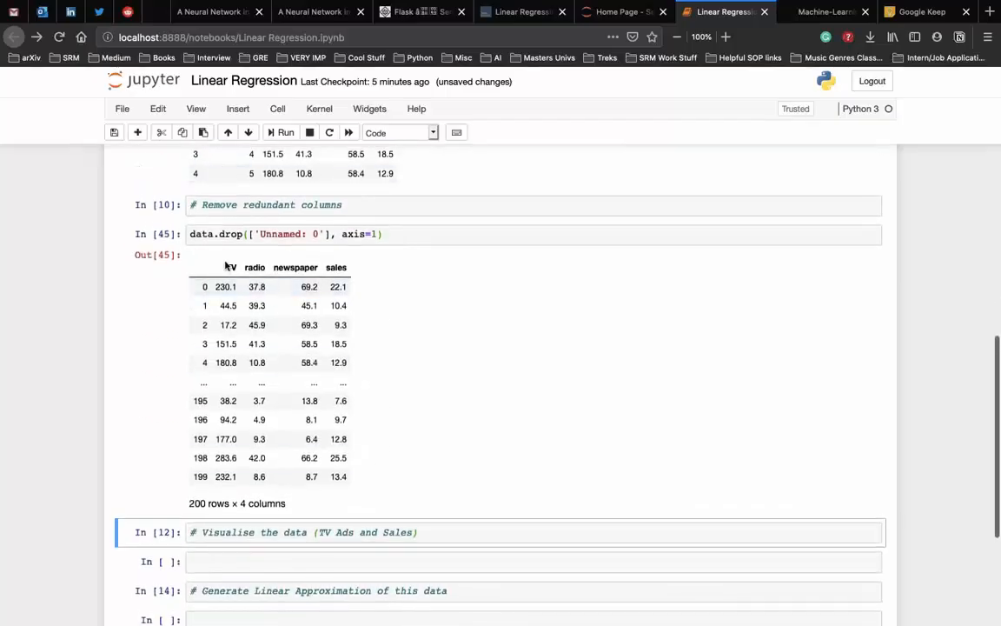
{"action": "mouse_move", "coordinate": [366, 359]}
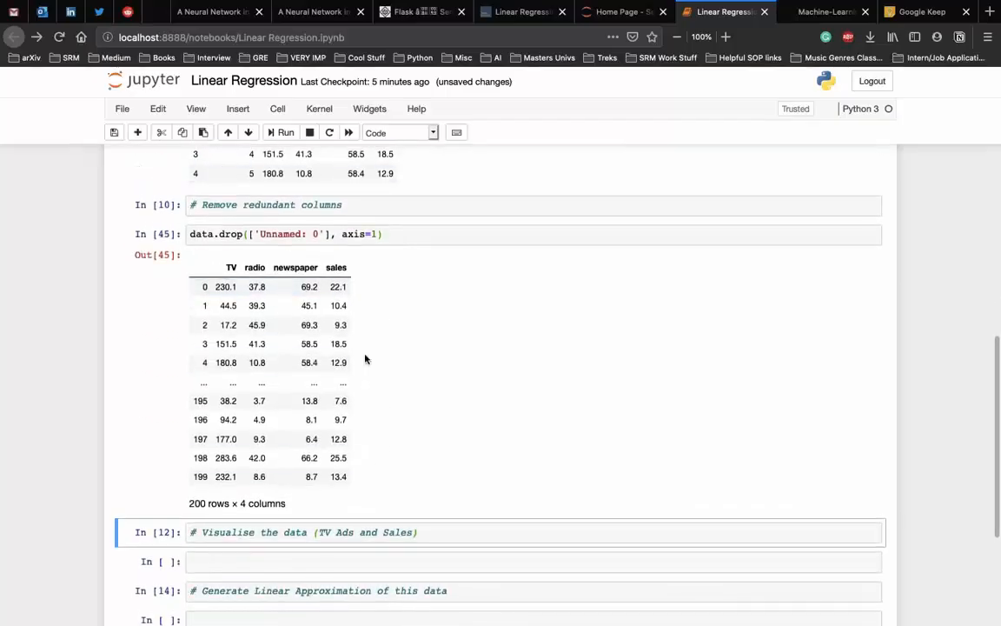
{"action": "scroll", "scroll_direction": "down", "scroll_amount": 3}
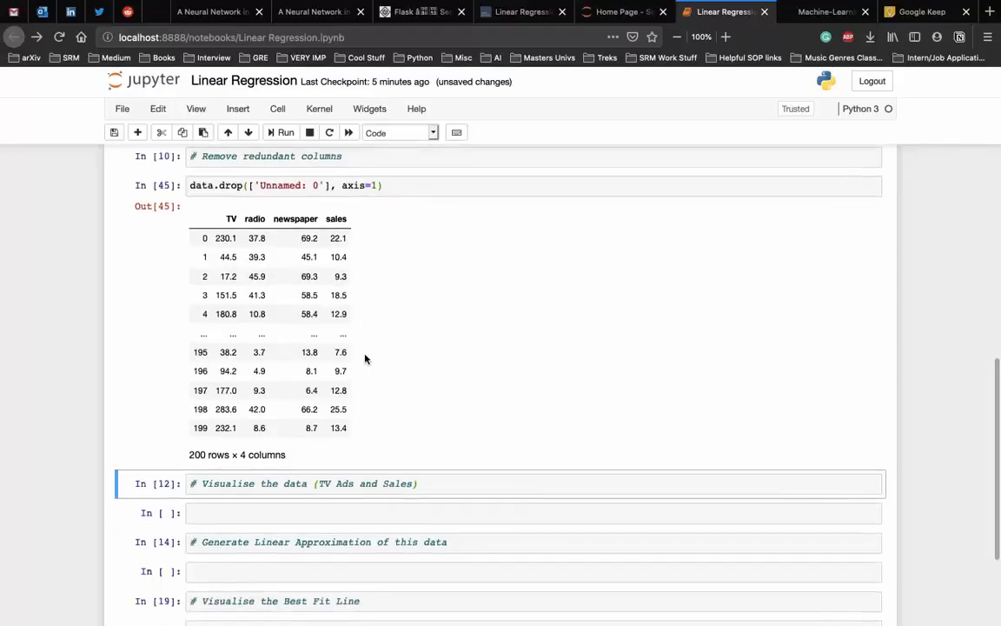
{"action": "scroll", "scroll_direction": "down", "scroll_amount": 3}
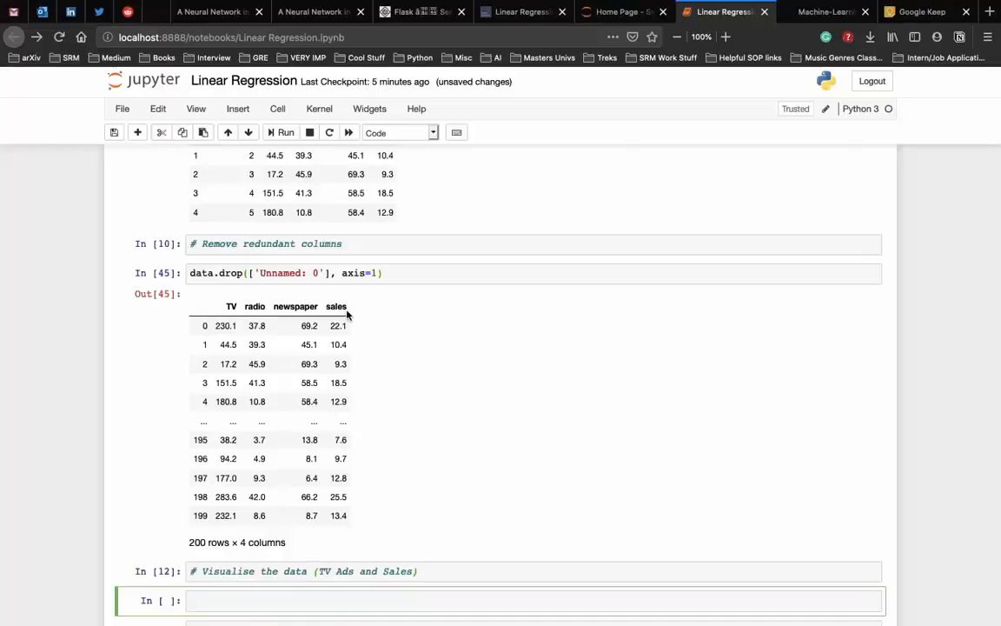
{"action": "scroll", "scroll_direction": "down", "scroll_amount": 3}
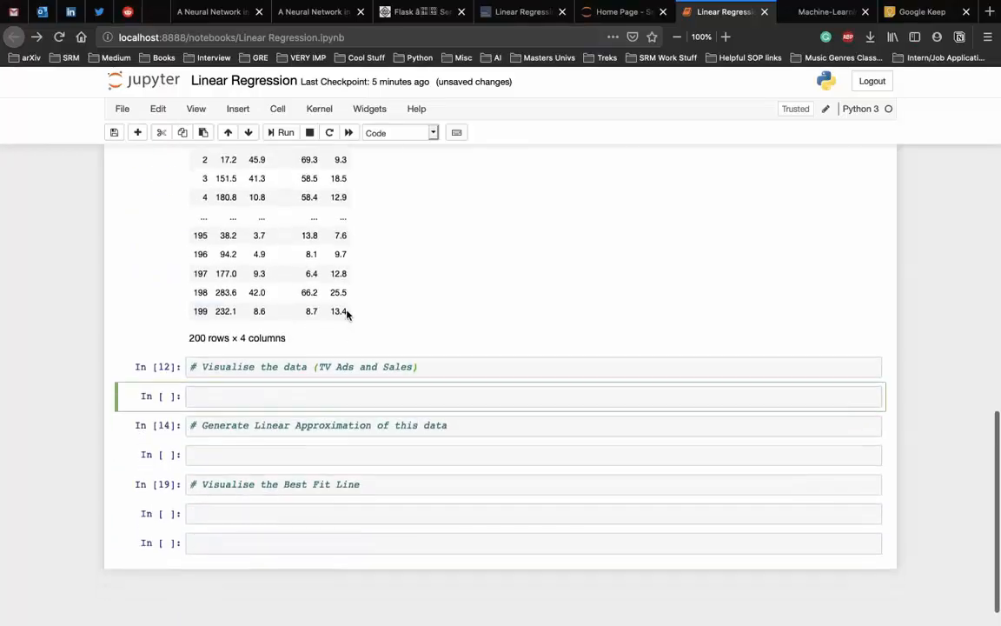
{"action": "left_click", "coordinate": [281, 396]}
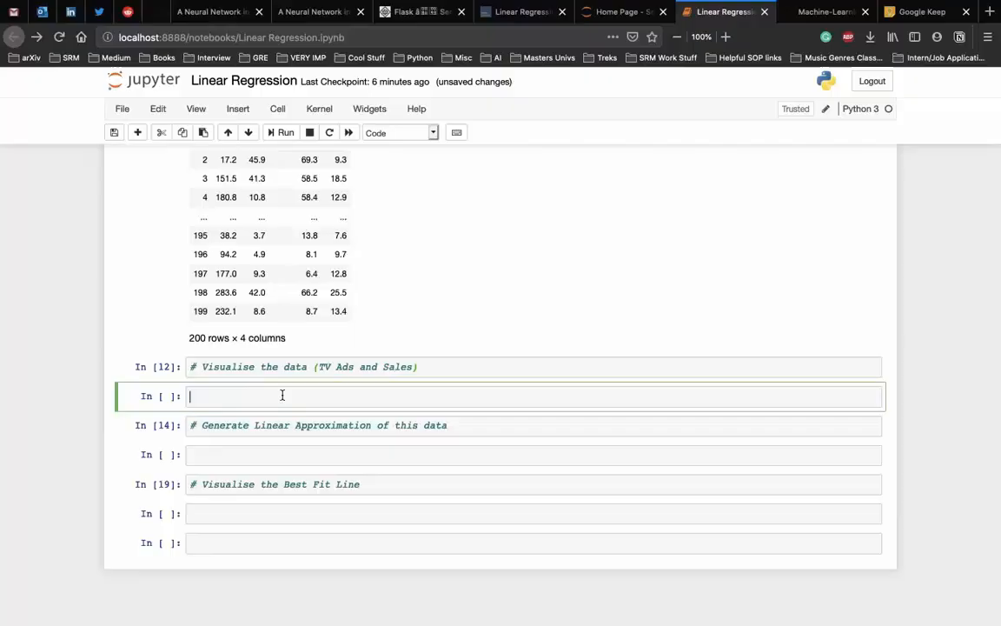
{"action": "type", "text": "plt.fi"}
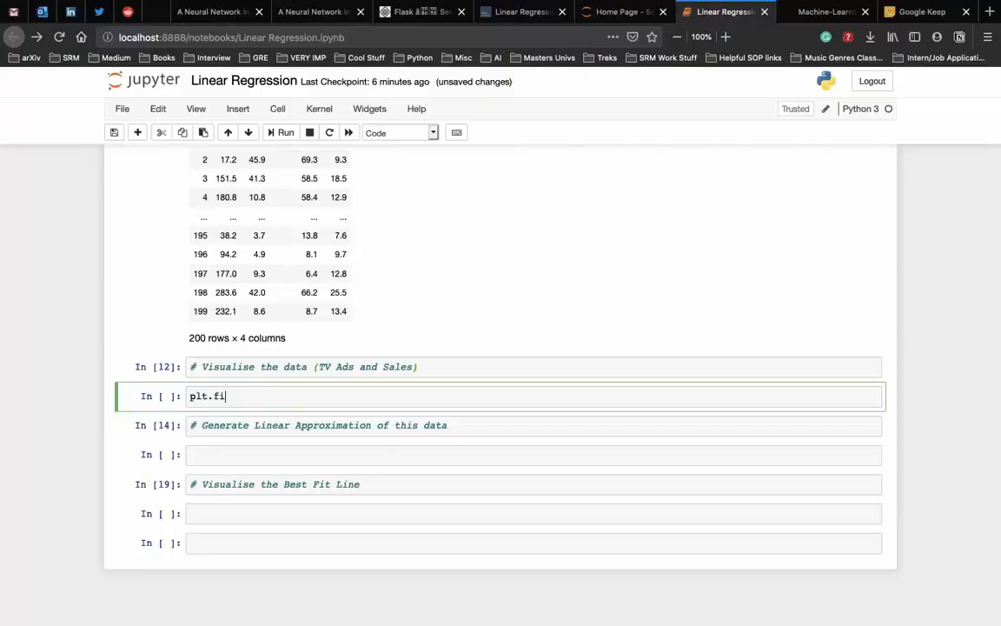
- Scatter data['TV'] against data['sales'] in black in a 16x8 figure and run it
{"action": "type", "text": "gure()"}
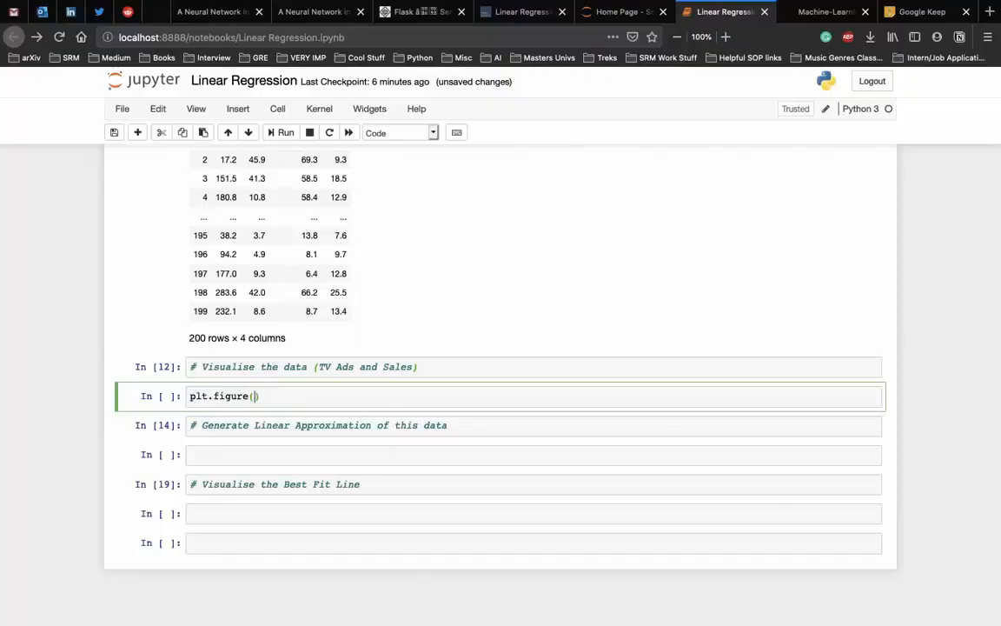
{"action": "type", "text": "figsize"}
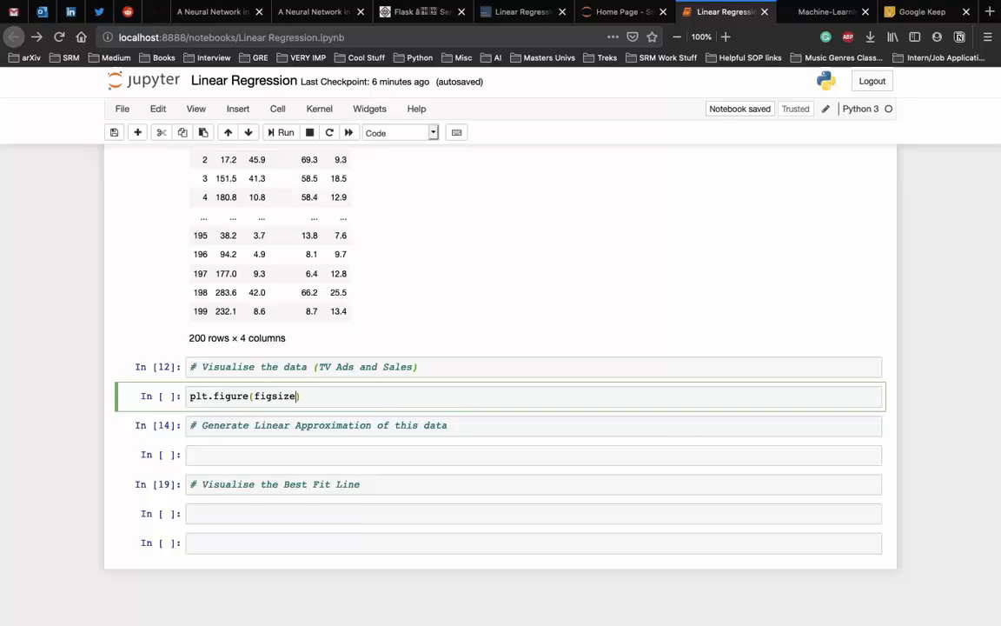
{"action": "type", "text": "=(16, 8"}
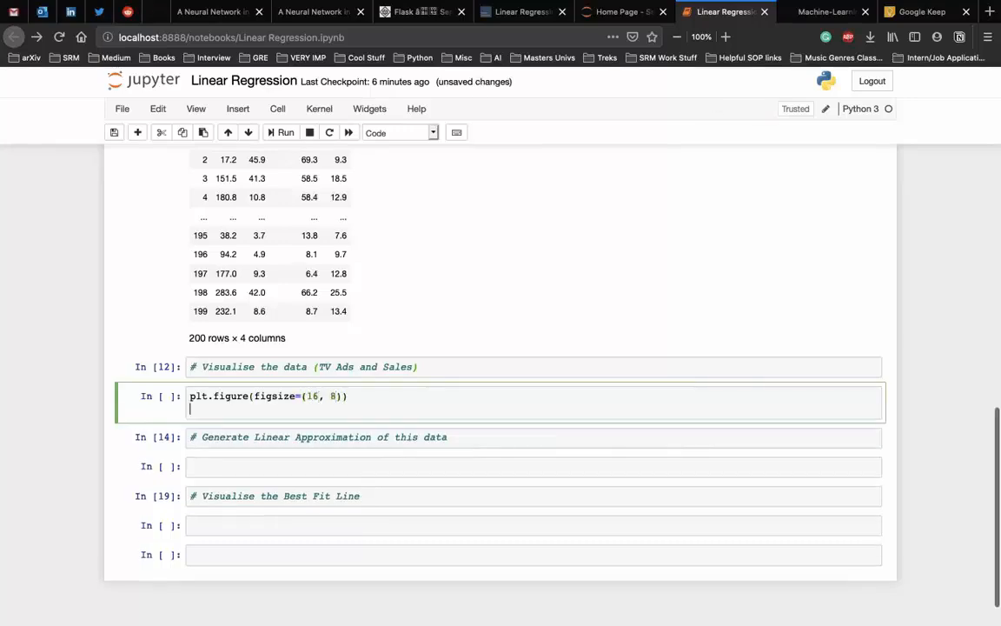
{"action": "type", "text": "plt.scatter("}
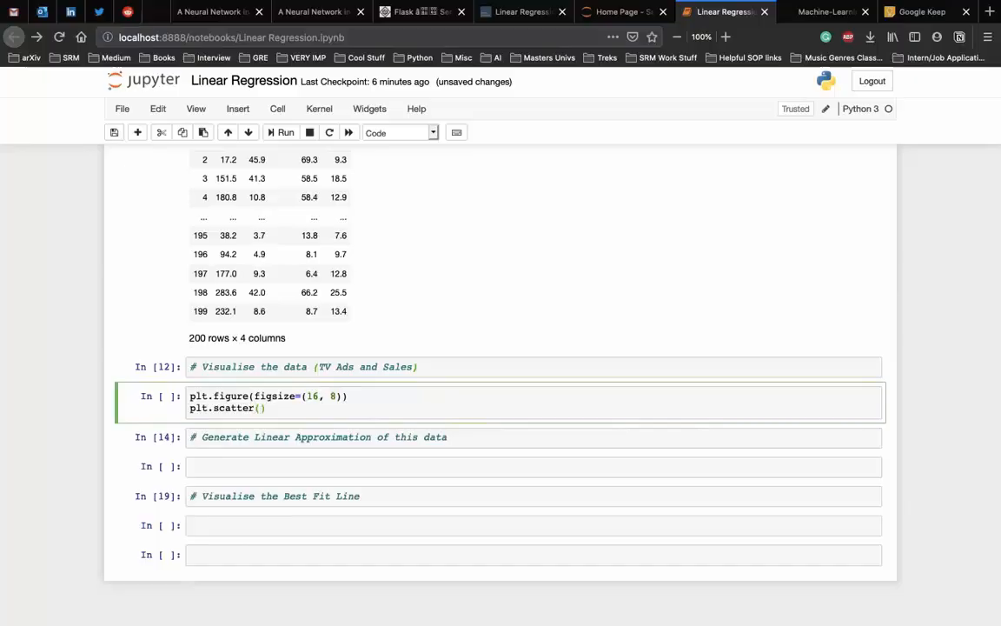
{"action": "type", "text": "data['']"}
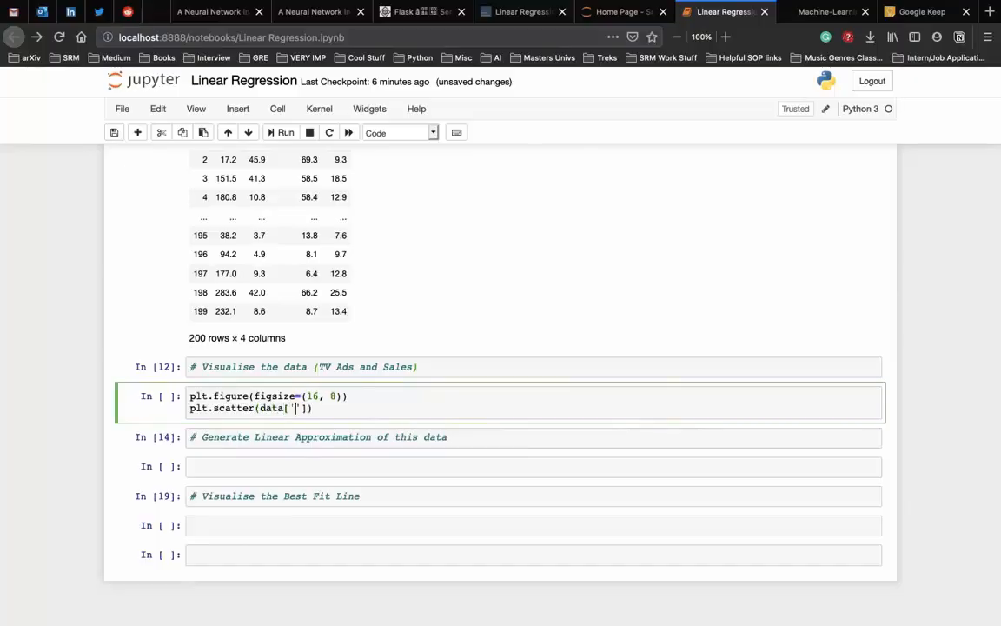
{"action": "type", "text": "TV"}
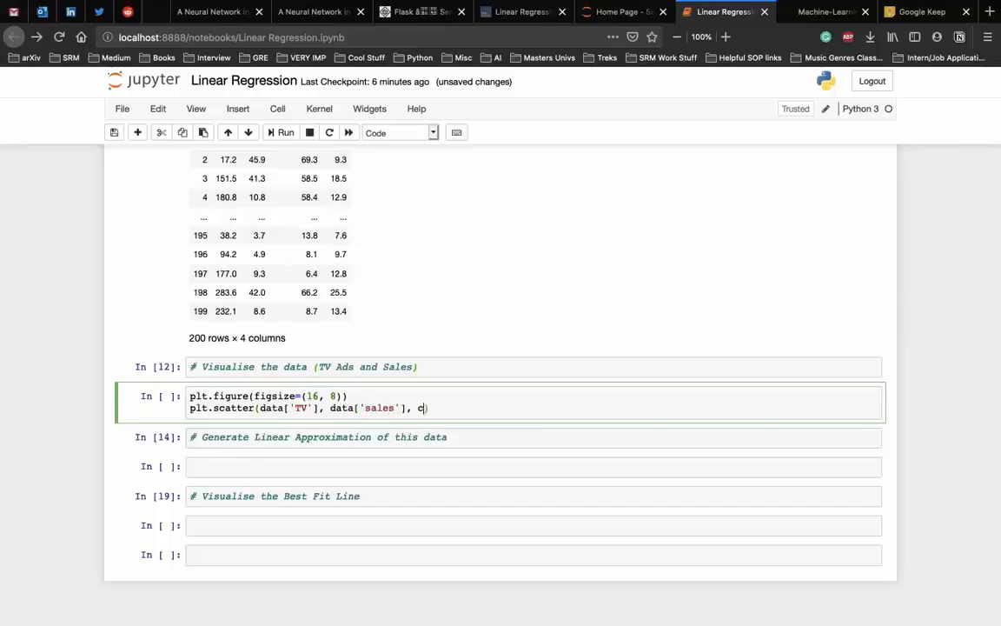
{"action": "type", "text": "="}
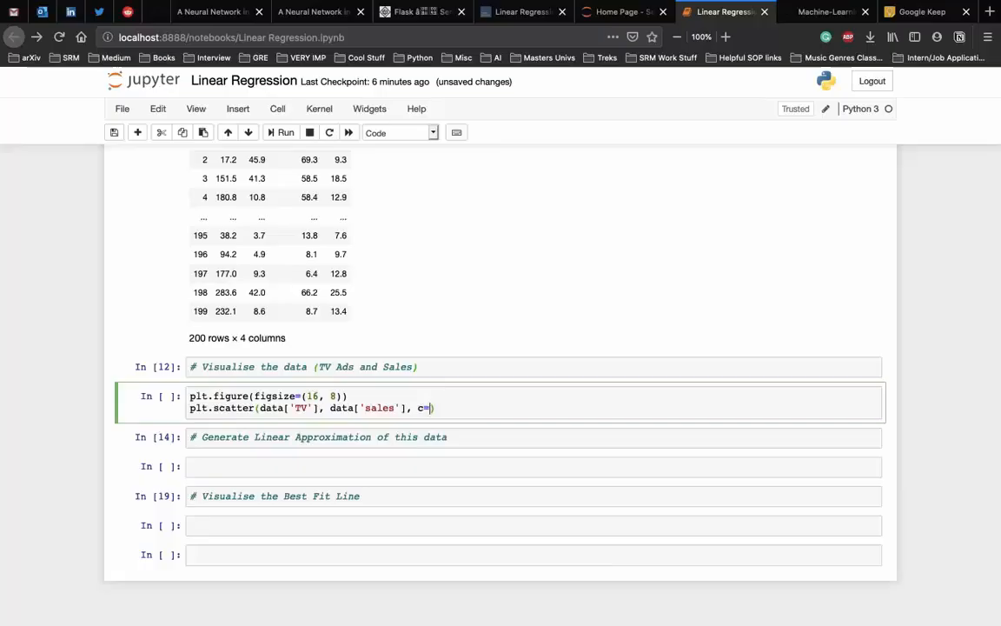
{"action": "type", "text": "'black"}
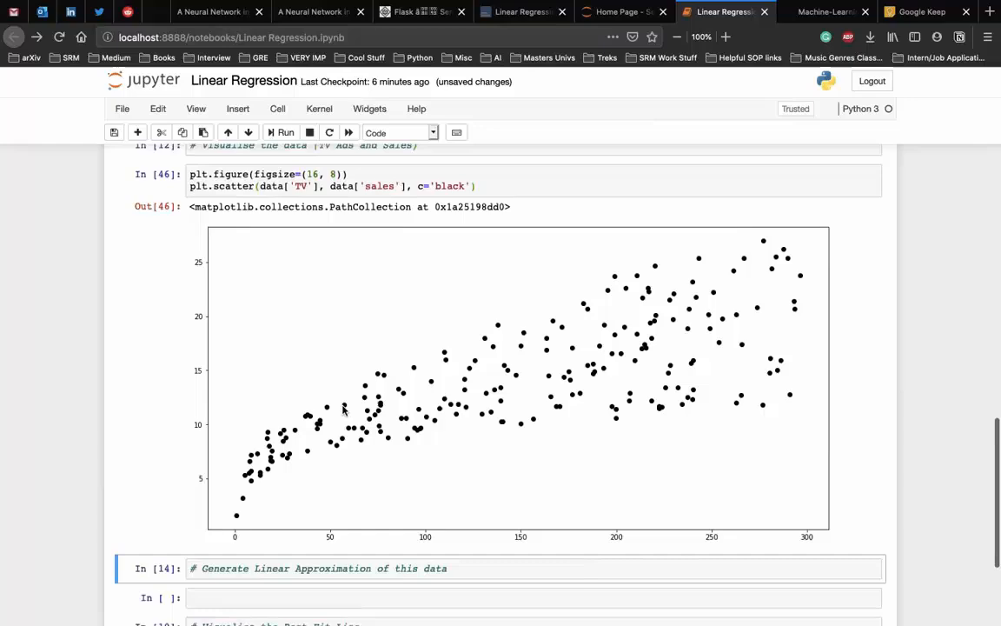
- Scroll to the Generate Linear Approximation comment and add an empty code cell below it
{"action": "scroll", "scroll_direction": "down", "scroll_amount": 3}
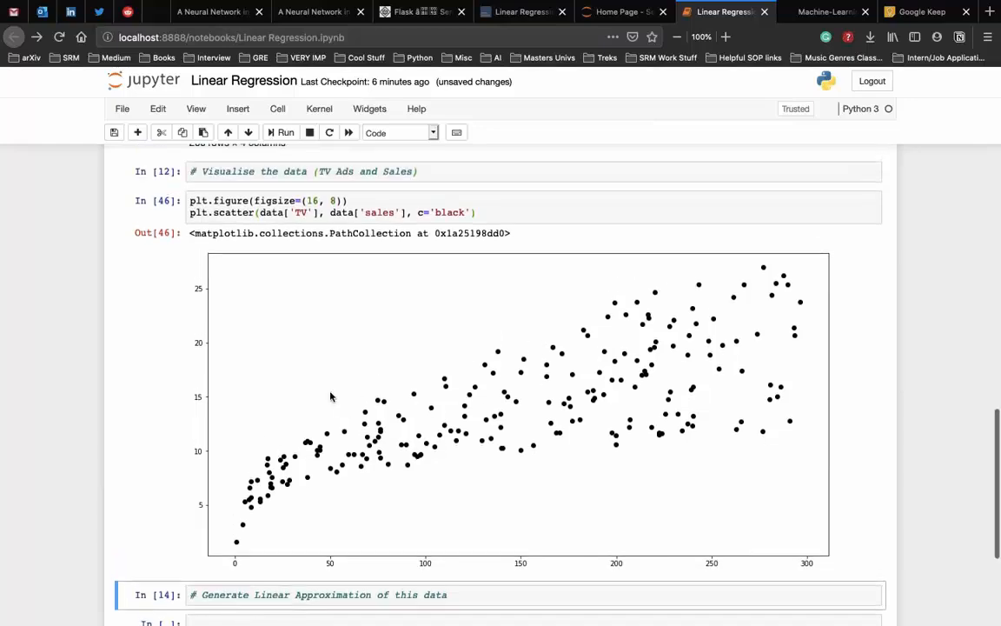
{"action": "mouse_move", "coordinate": [382, 412]}
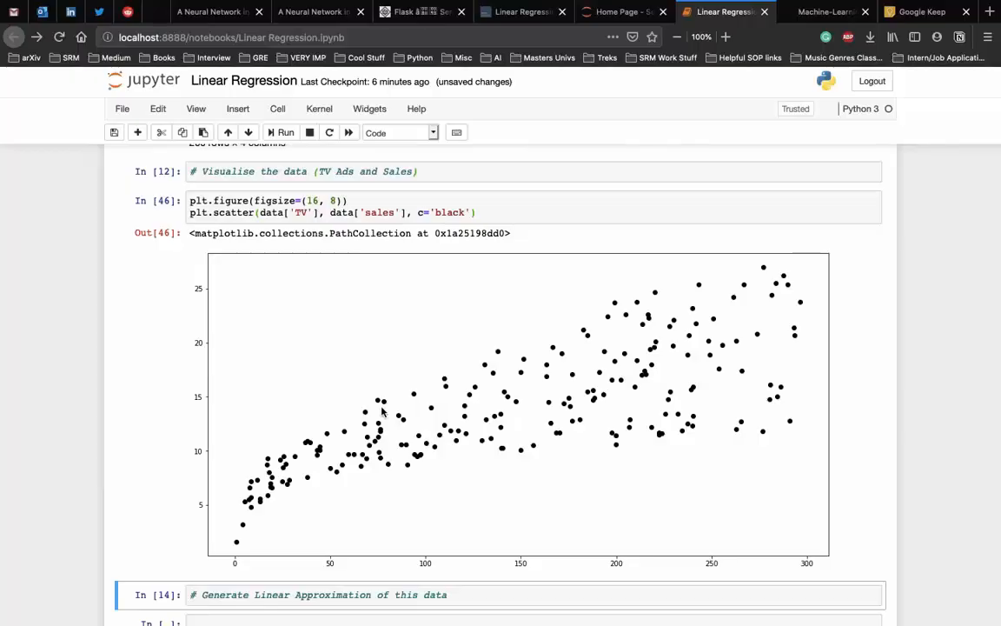
{"action": "scroll", "scroll_direction": "down", "scroll_amount": 3}
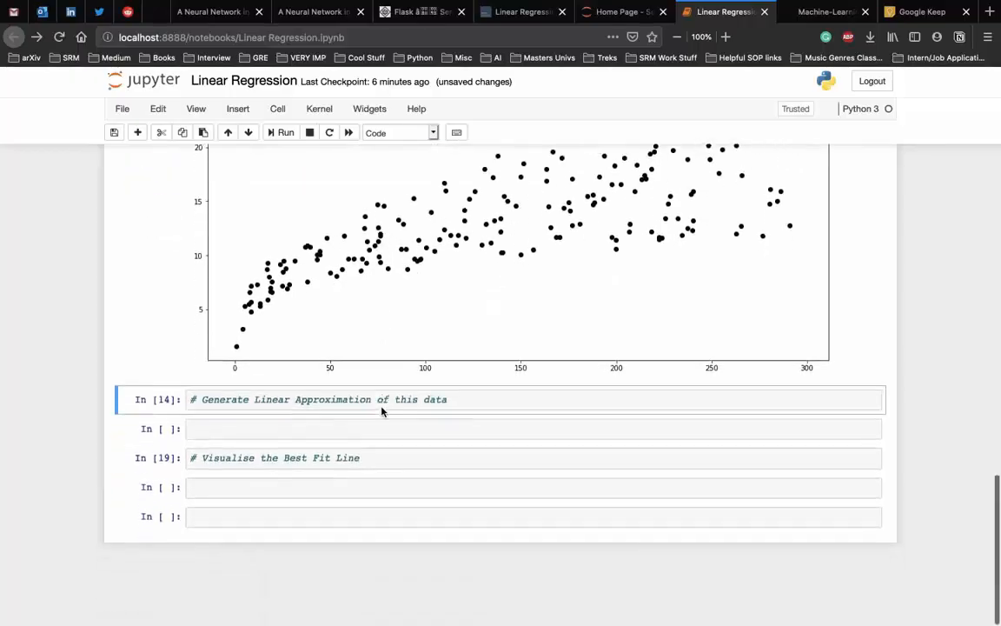
{"action": "scroll", "scroll_direction": "down", "scroll_amount": 3}
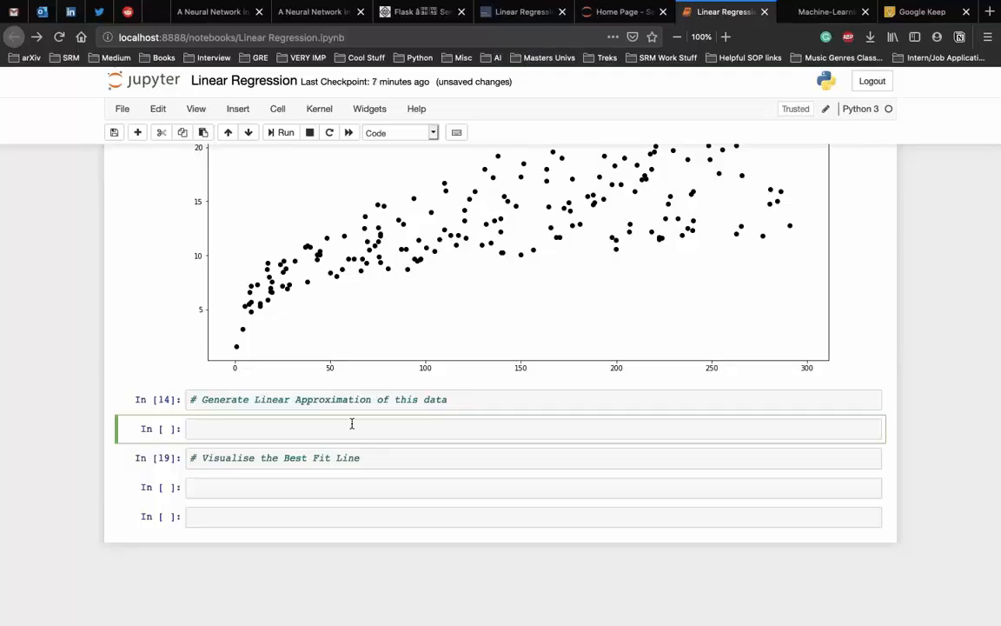
- Define X as data['TV'].values.reshape(-1, 1)
{"action": "type", "text": "X ="}
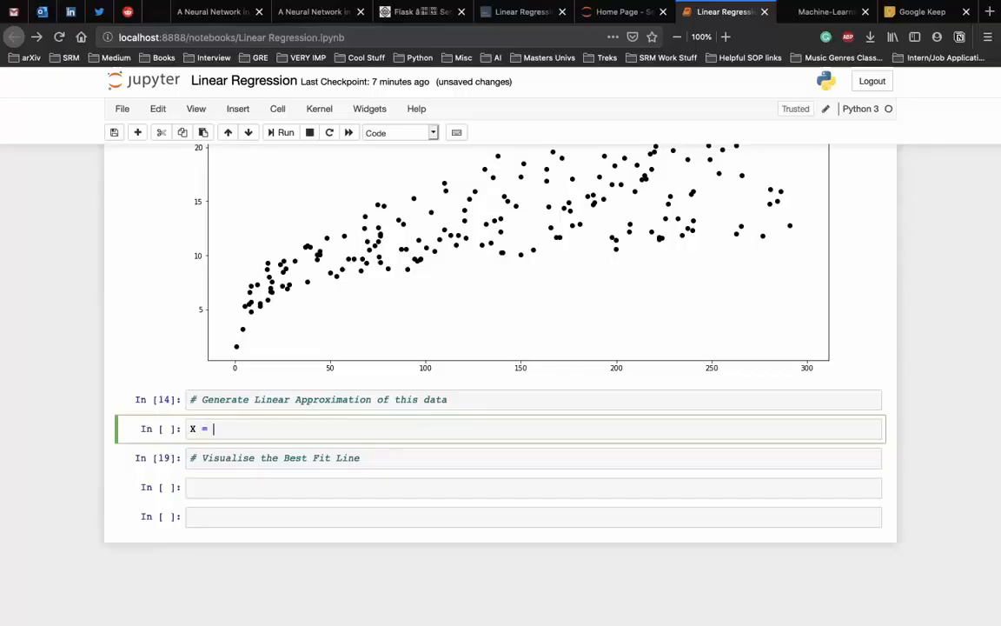
{"action": "type", "text": "data"}
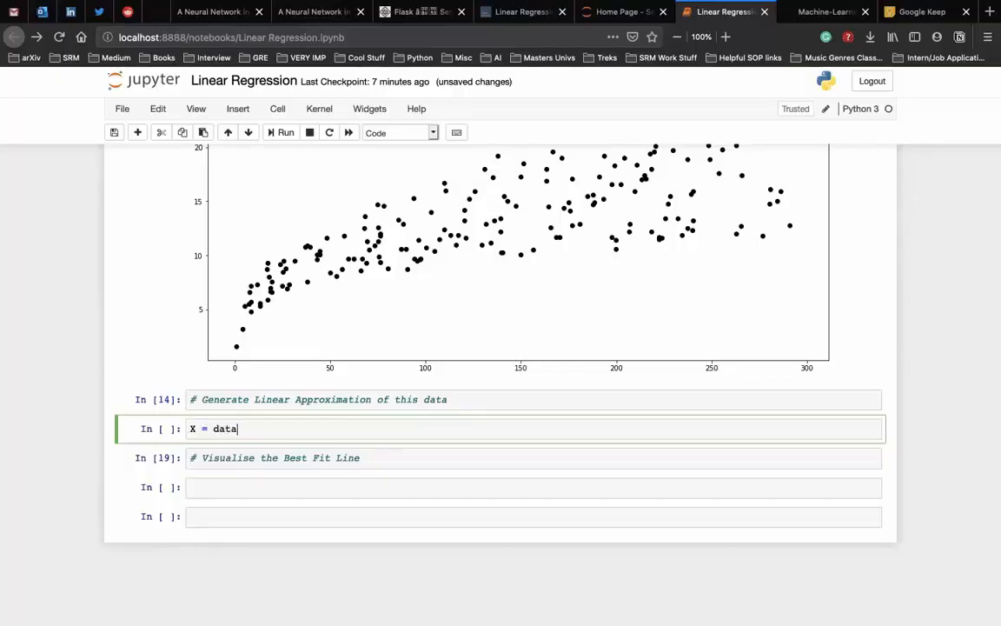
{"action": "type", "text": "['TV']"}
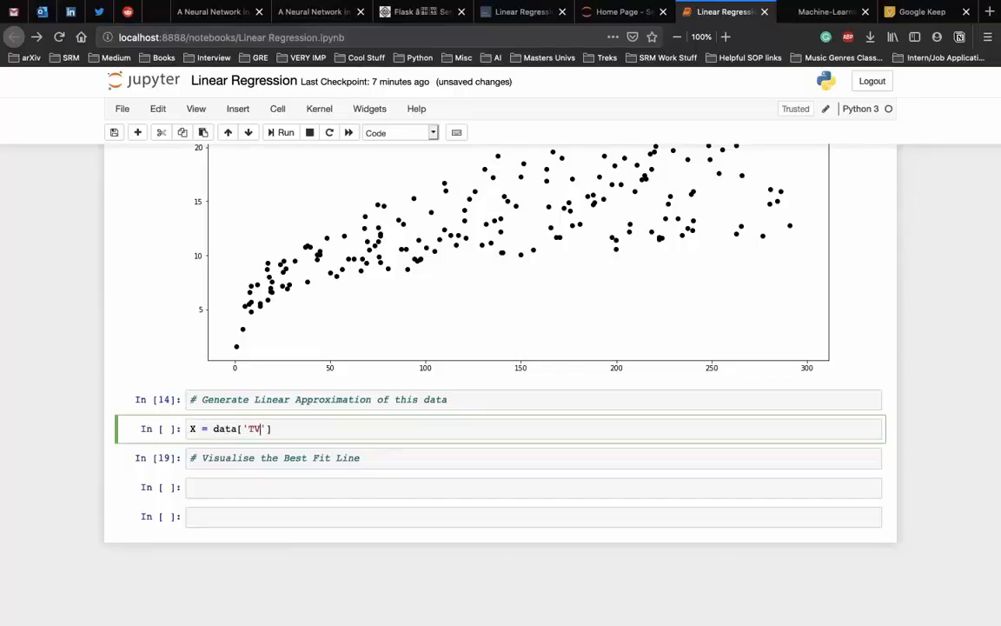
{"action": "type", "text": ".values."}
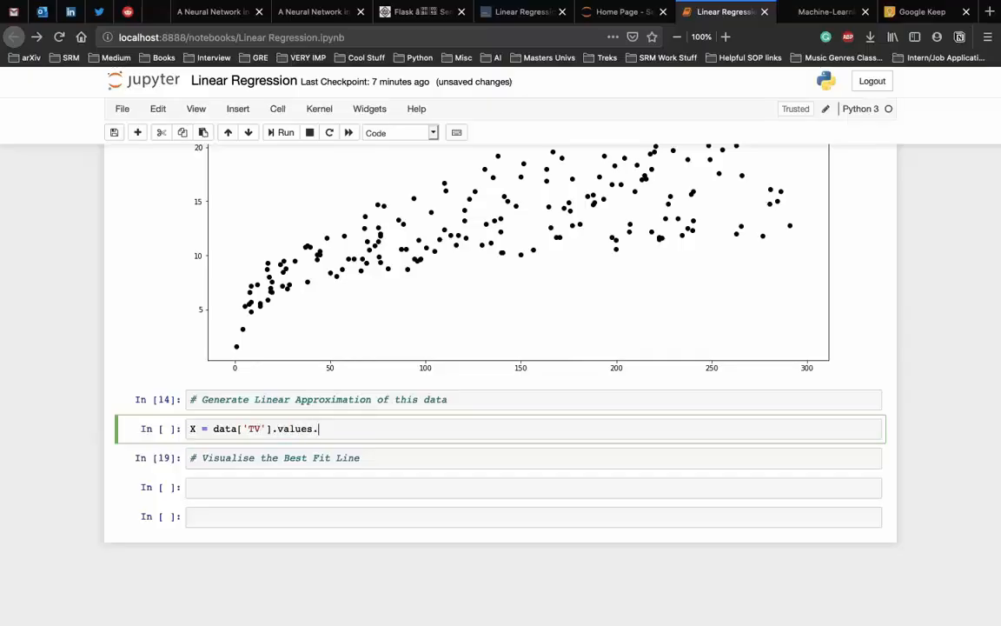
{"action": "type", "text": "resha"}
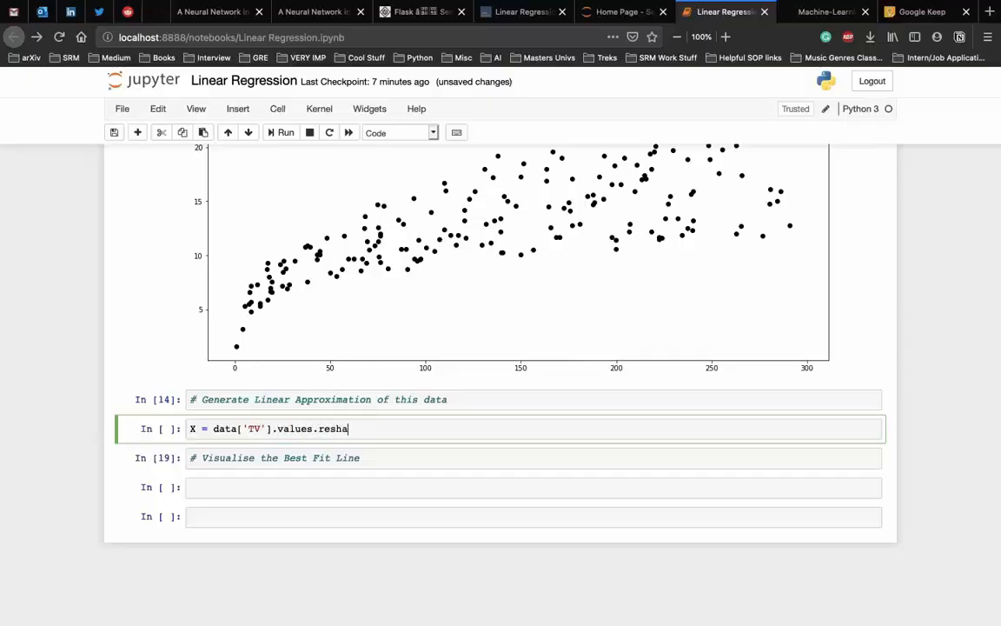
{"action": "type", "text": "pe()"}
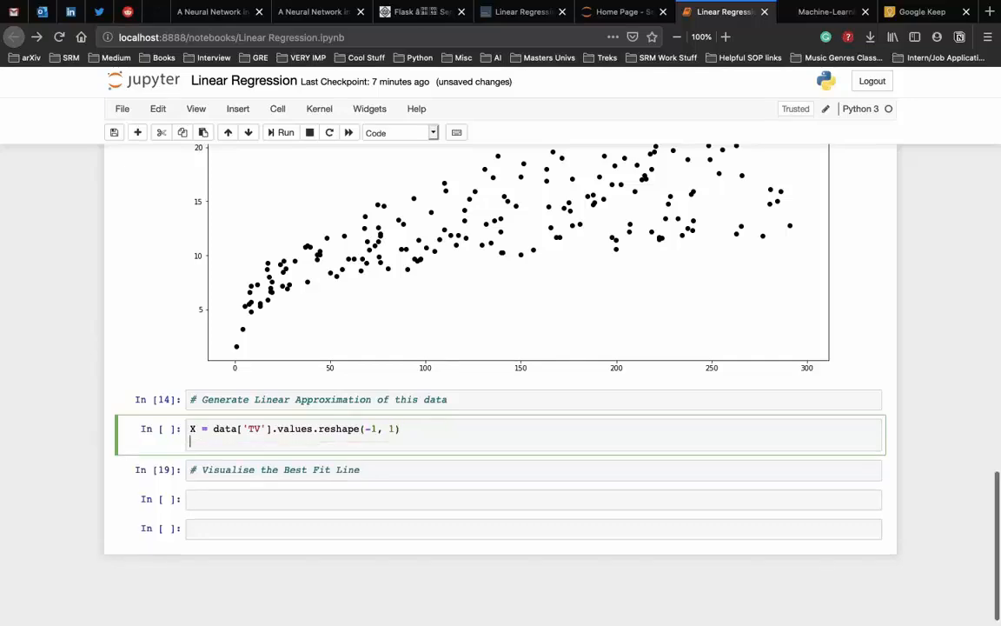
- Define Y as data['sales'].values.reshape(-1, 1)
{"action": "type", "text": "Y ="}
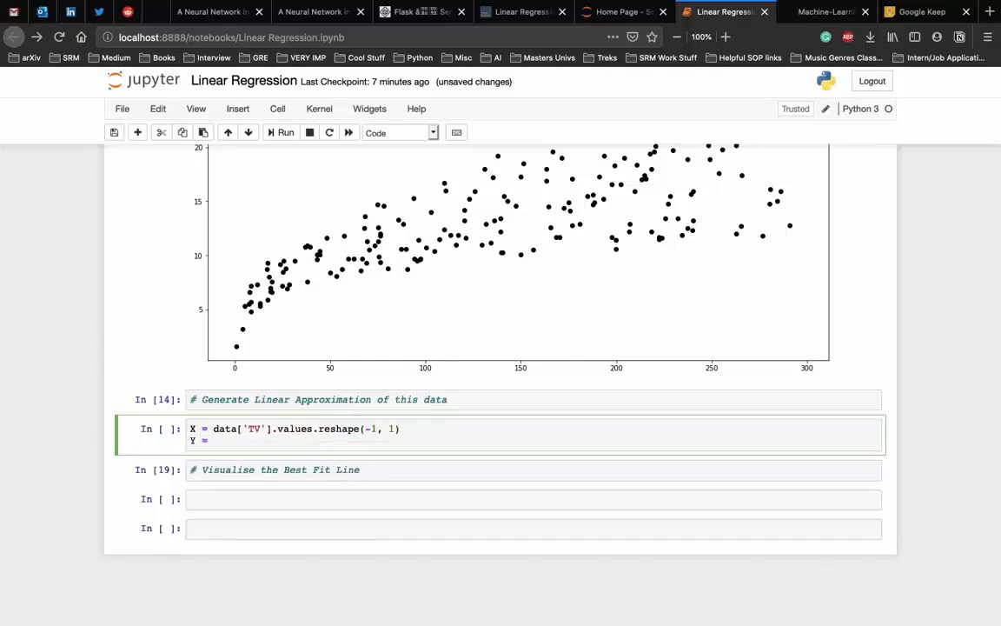
{"action": "type", "text": "data['']"}
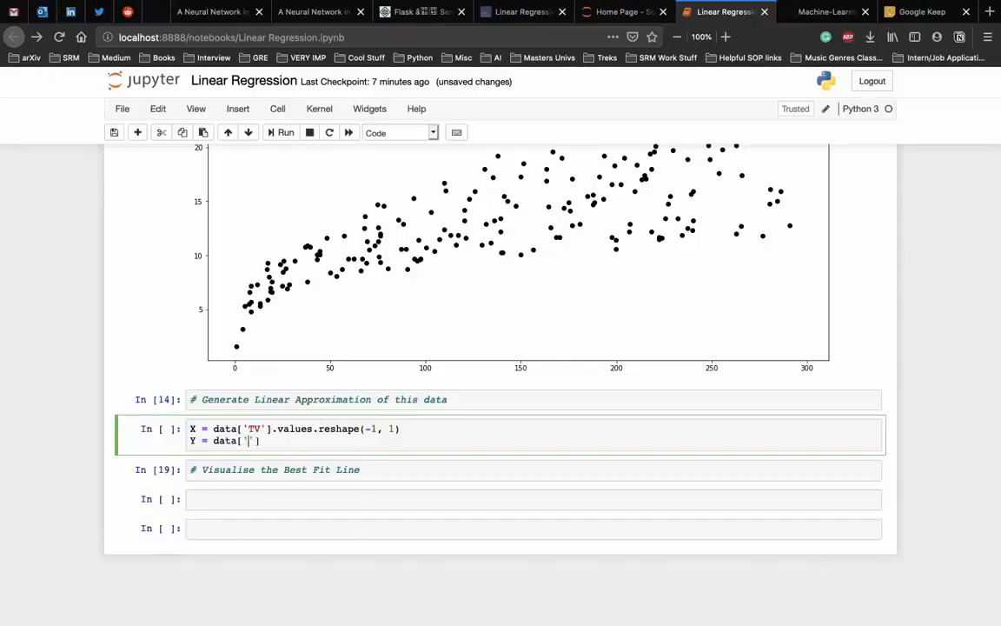
{"action": "type", "text": "sales"}
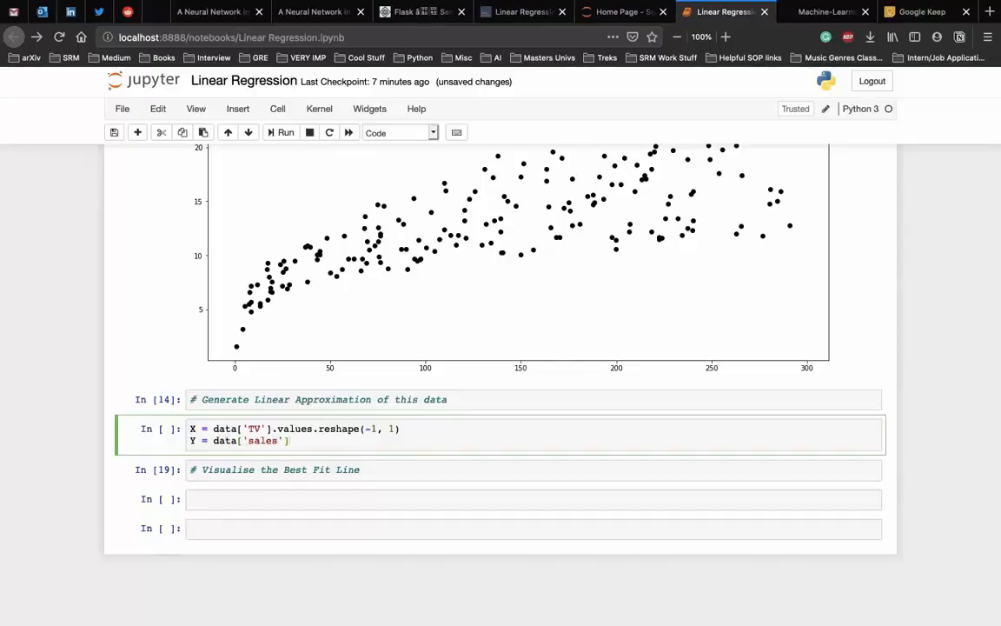
{"action": "type", "text": ".values.reshape("}
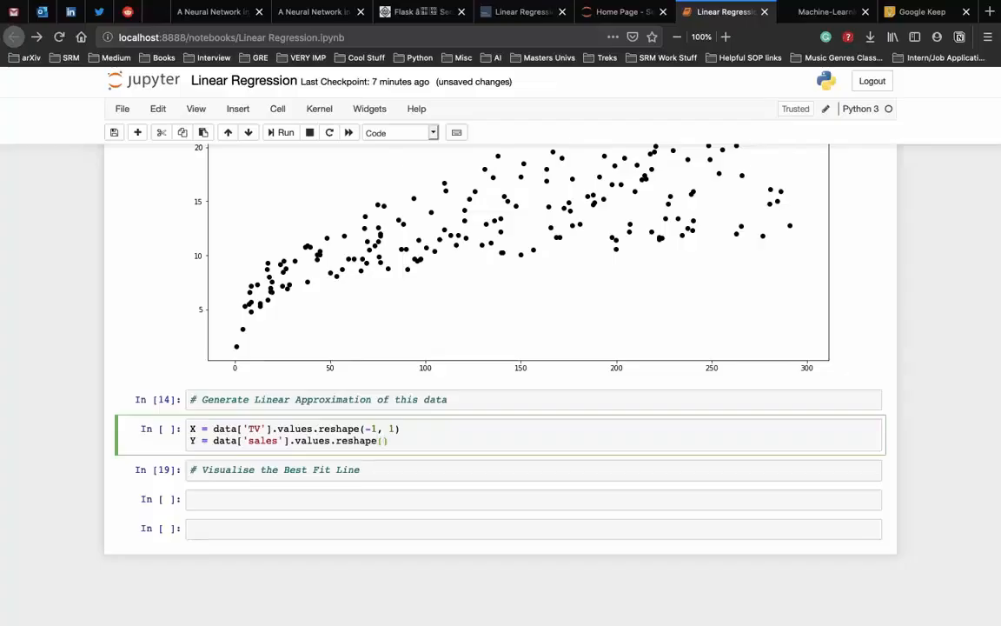
{"action": "type", "text": "-1, 1"}
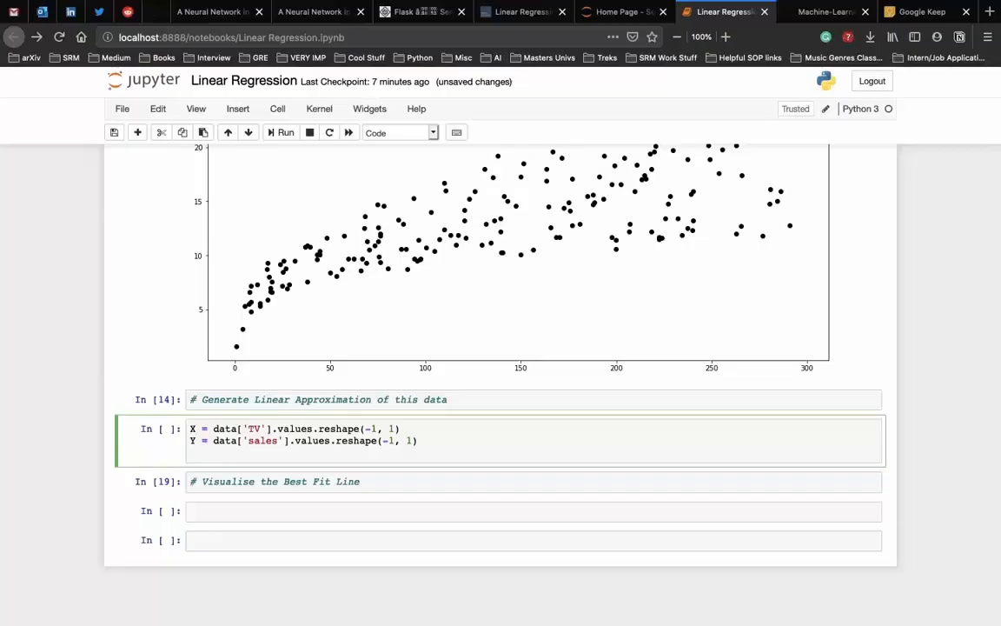
- Create reg = LinearRegression(), call reg.fit(X,Y), and run the cell
{"action": "type", "text": "re"}
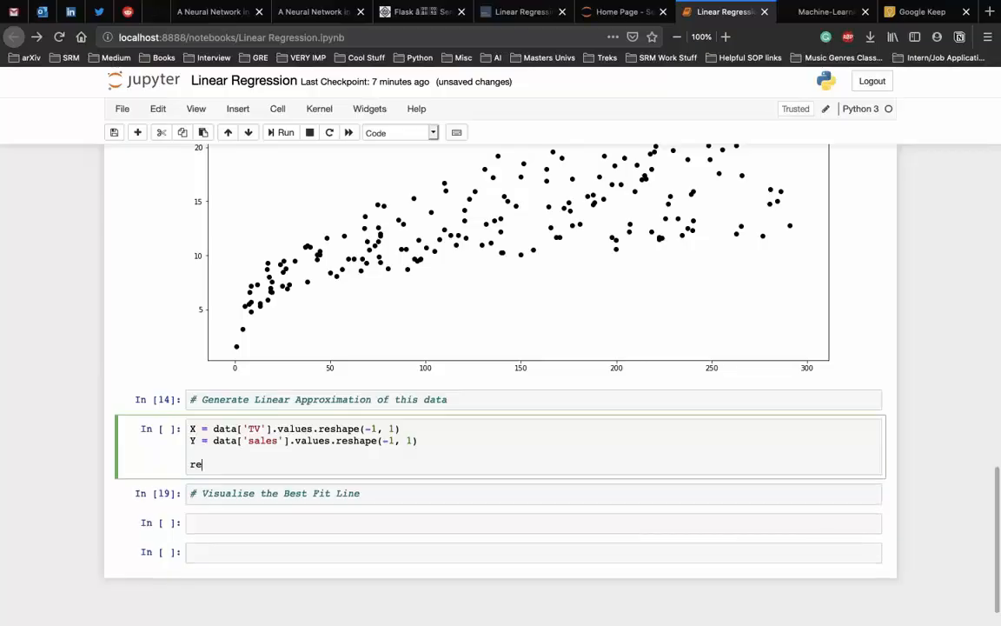
{"action": "type", "text": "g ="}
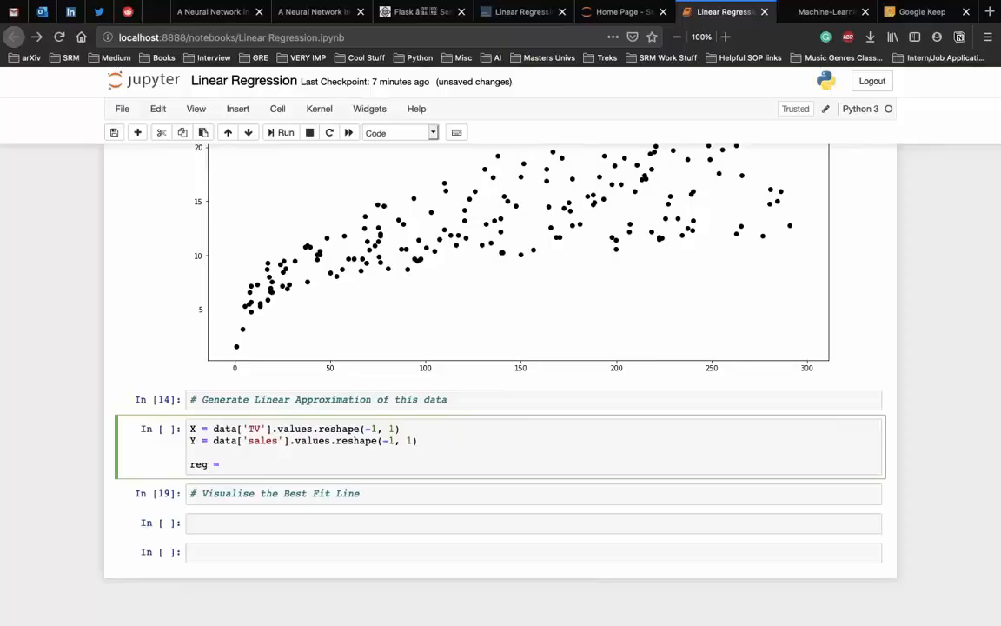
{"action": "type", "text": "LinearRe"}
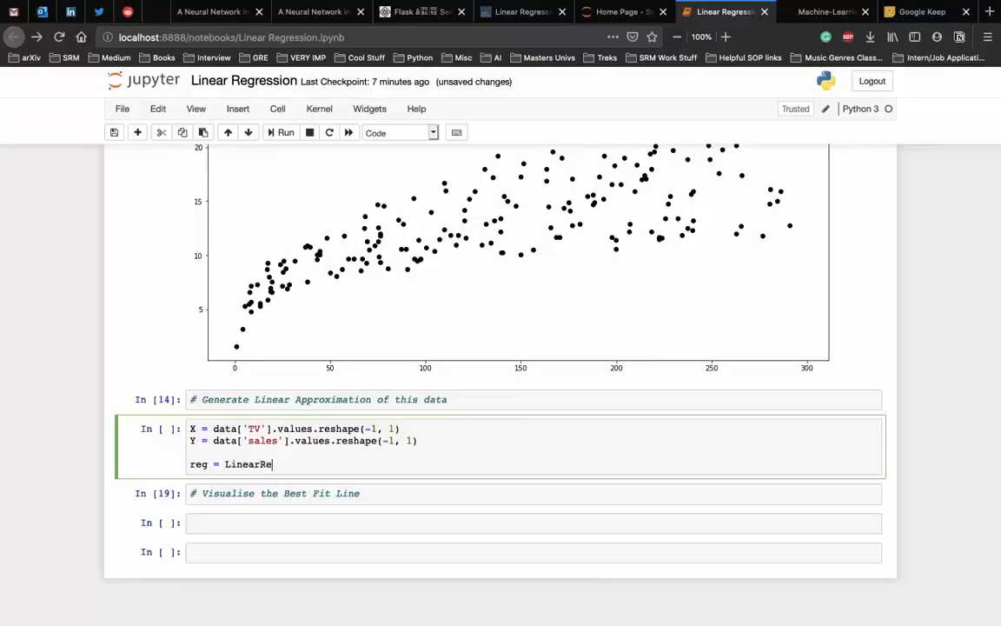
{"action": "type", "text": "gression()"}
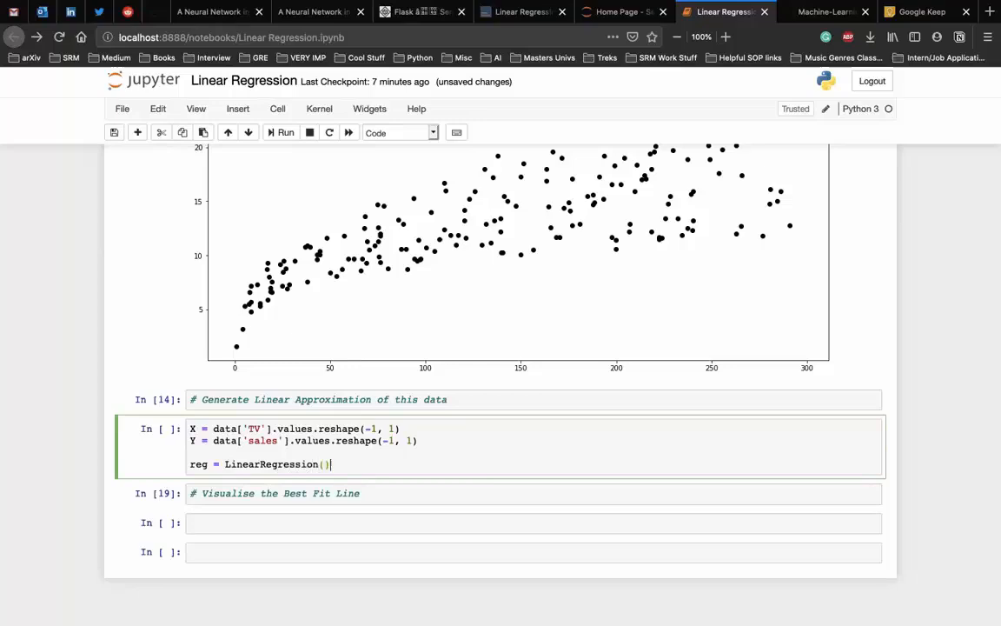
{"action": "type", "text": "reg."}
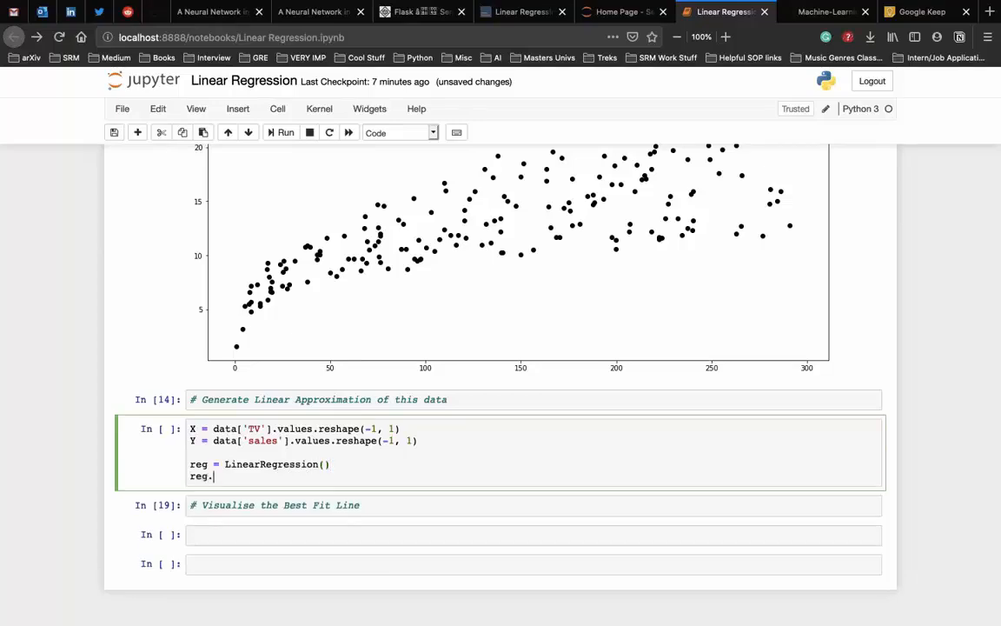
{"action": "type", "text": "fit()"}
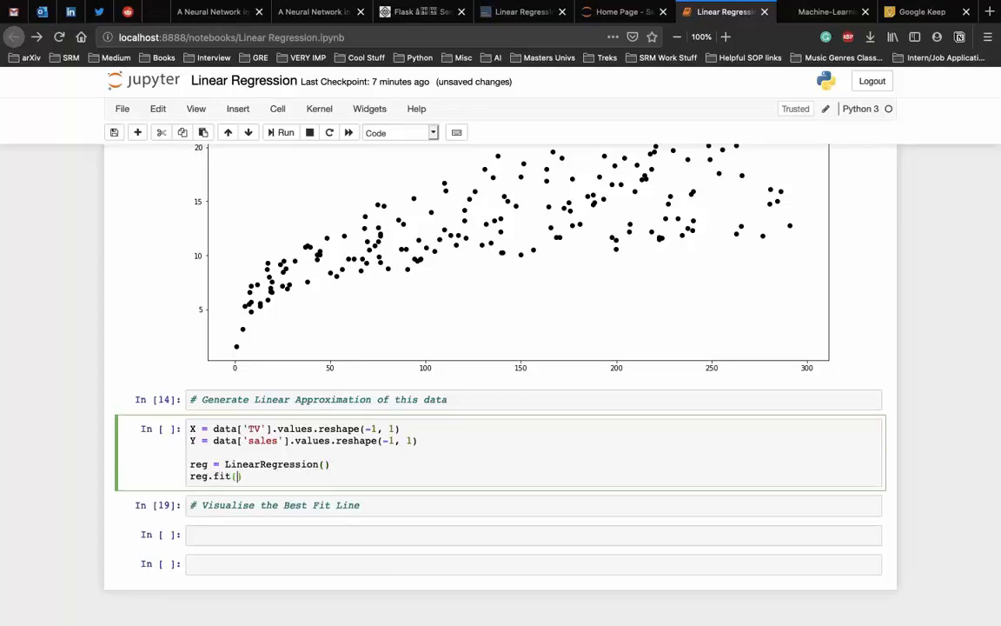
{"action": "type", "text": "X,Y"}
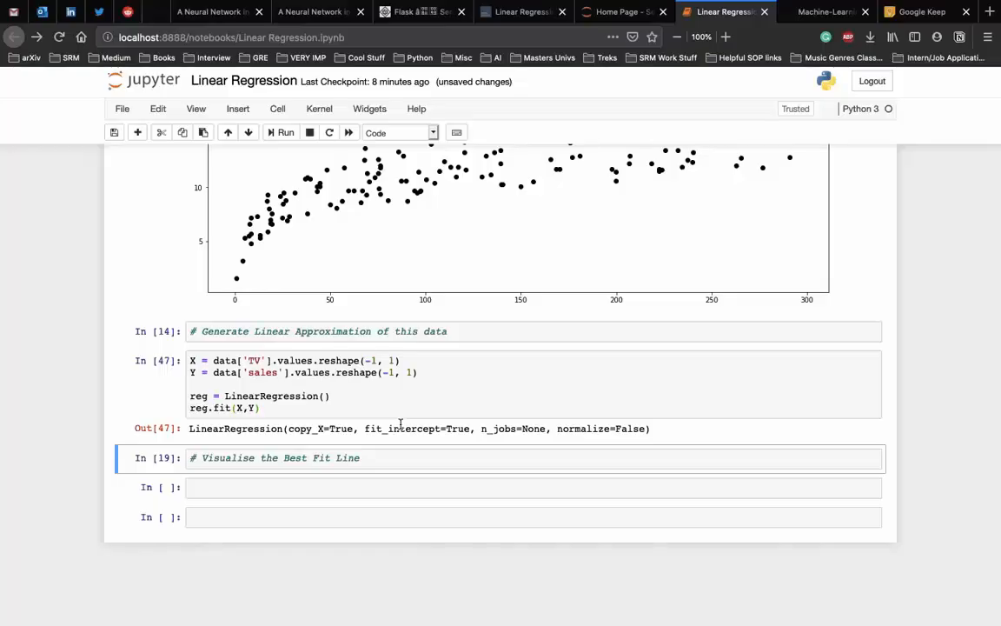
- Enter the reg.predict, black scatter, blue line plot, axis labels and plt.show code in the Visualise cell
{"action": "left_click", "coordinate": [348, 487]}
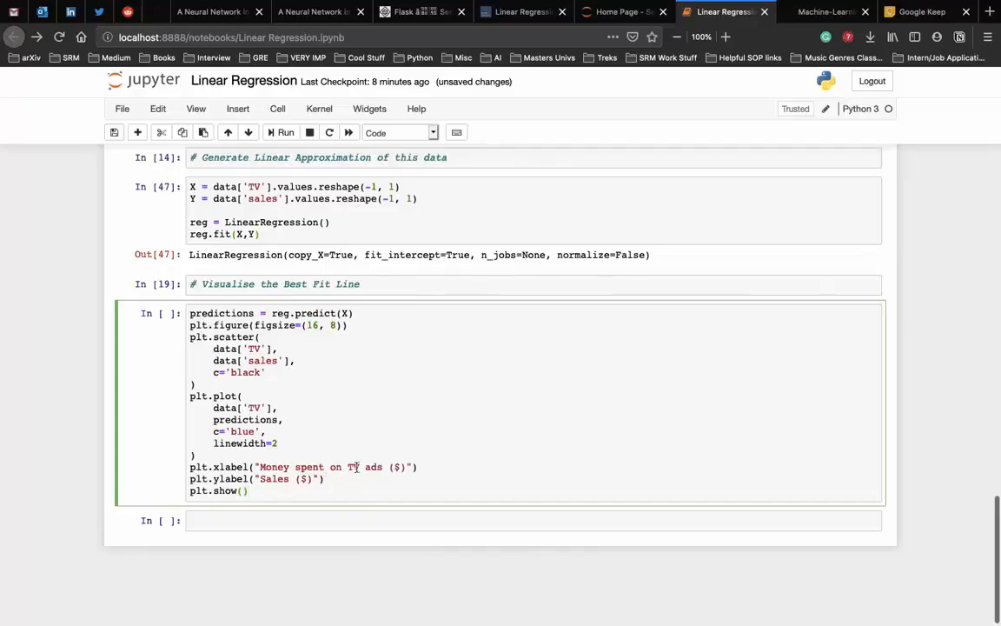
- Run the plotting cell and scroll down to view the TV-vs-sales scatter with blue best-fit line
{"action": "left_click", "coordinate": [284, 132]}
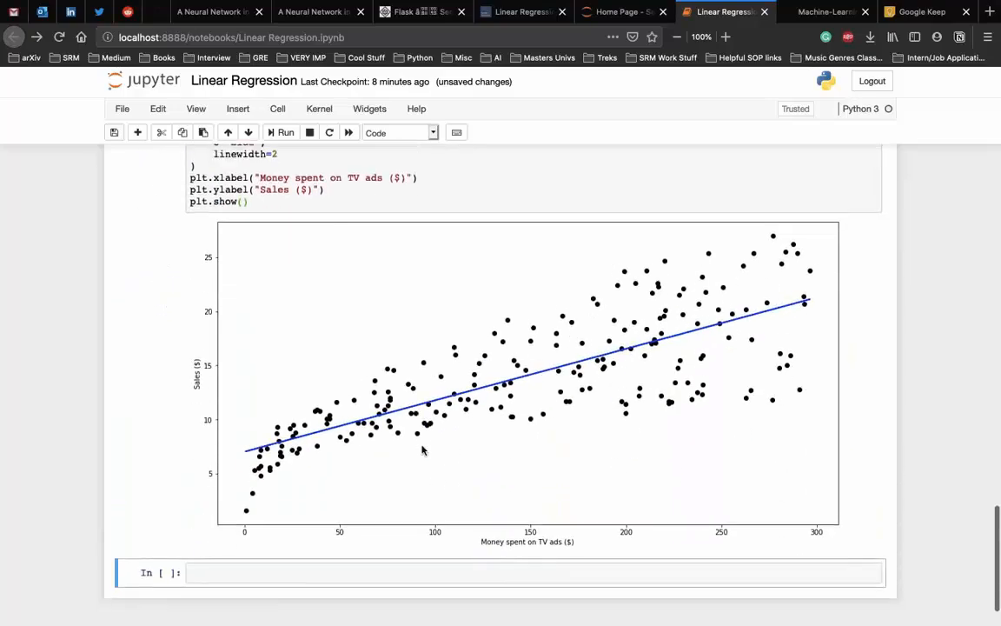
{"action": "scroll", "scroll_direction": "down", "scroll_amount": 3}
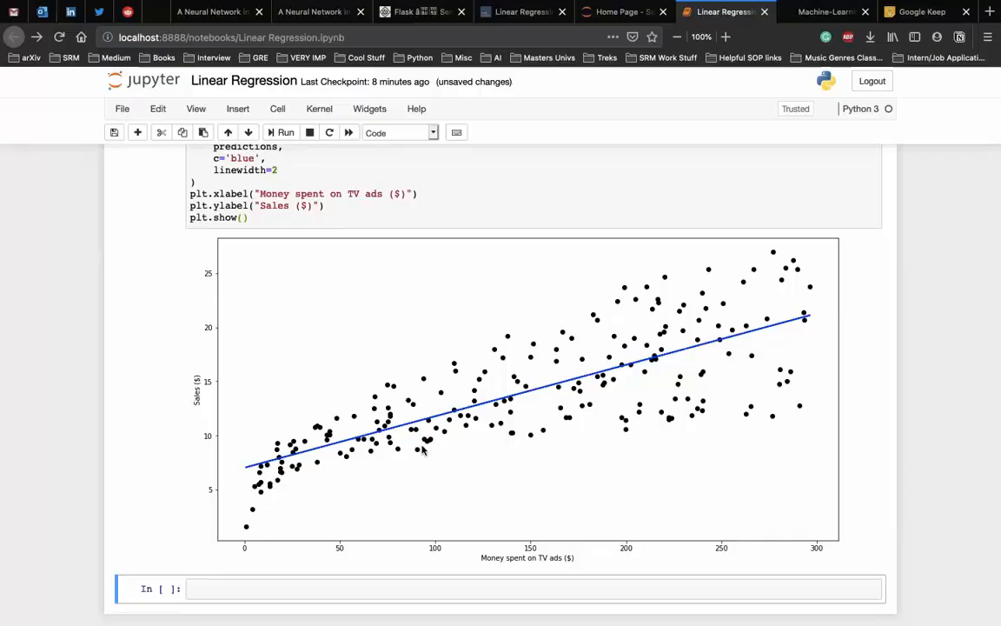